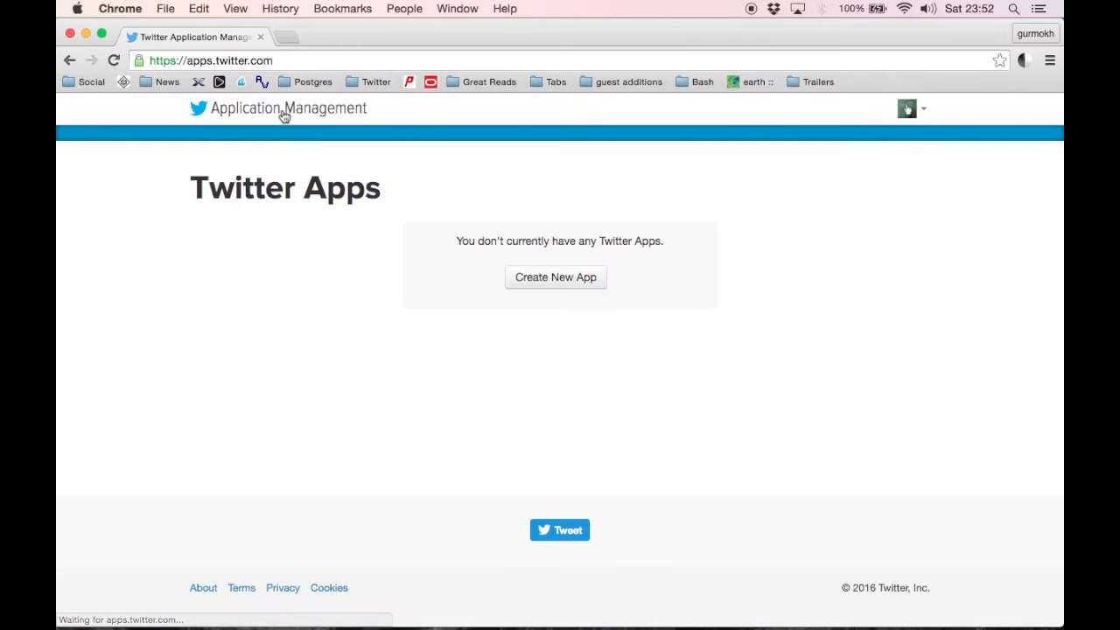
Create Twitter app 'randmtutorial' with description 'tutorial demo' and website randmtutorial.com
left_click(554, 276)
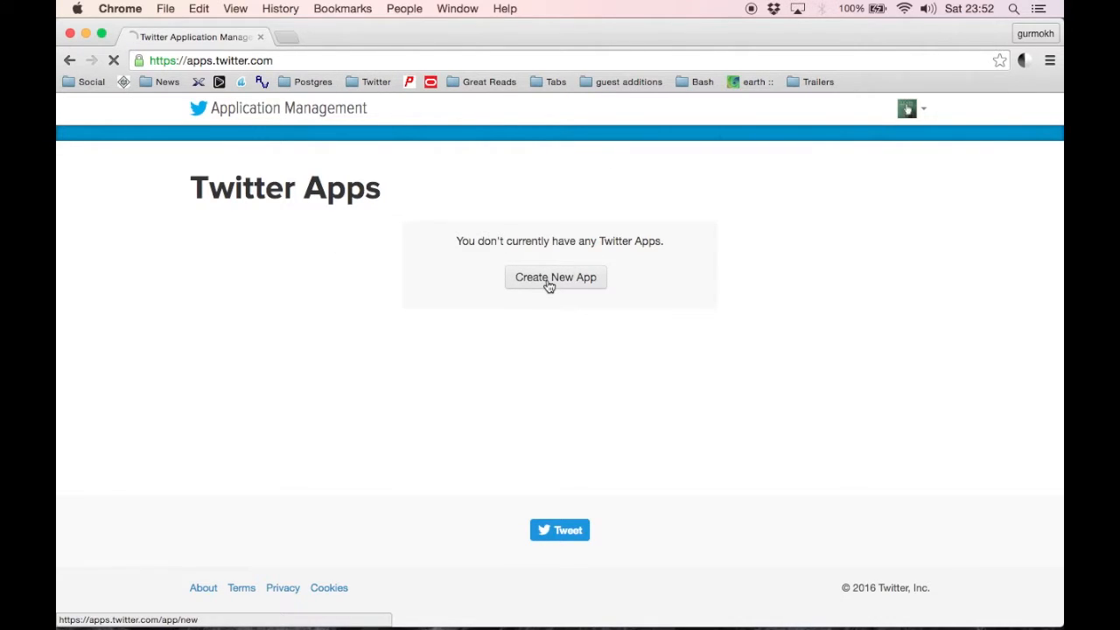
left_click(556, 277)
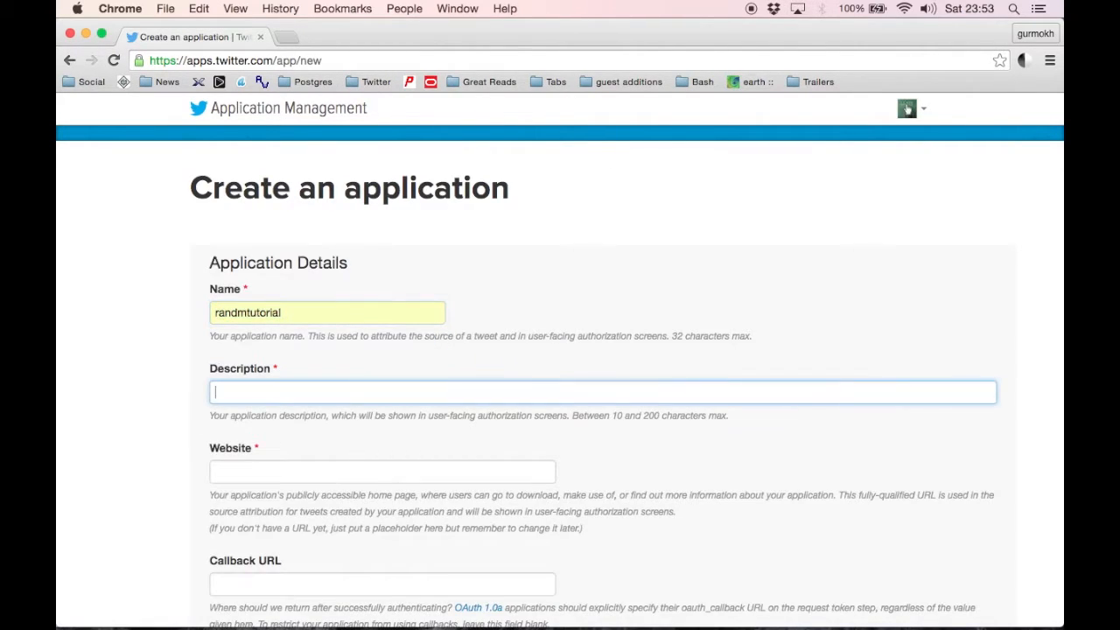
type("randmtutorial.com")
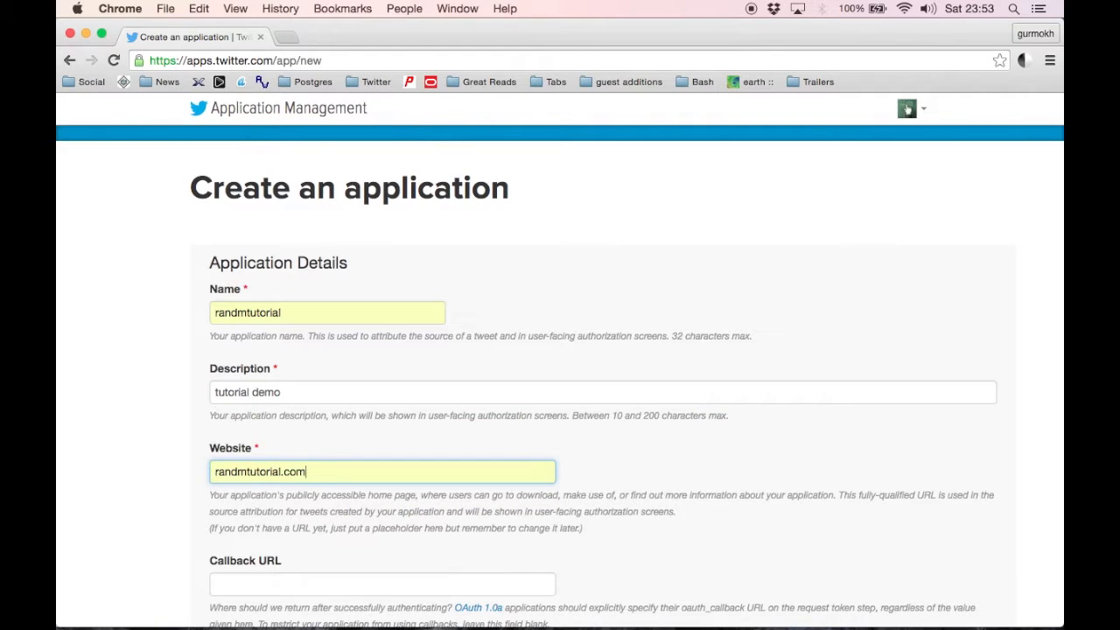
scroll("down", 3)
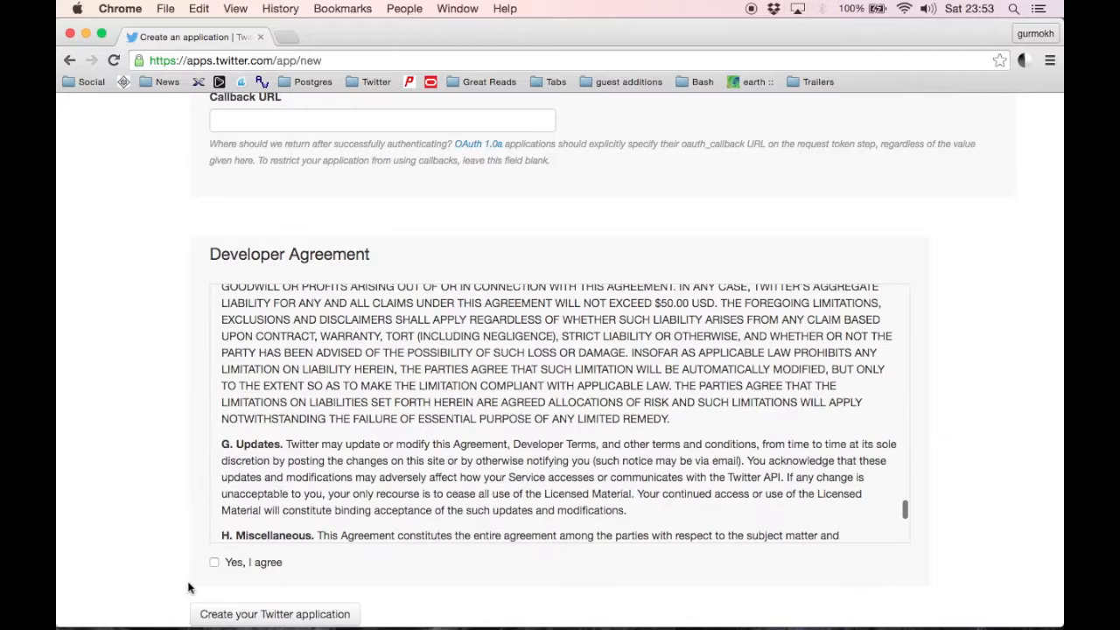
left_click(275, 613)
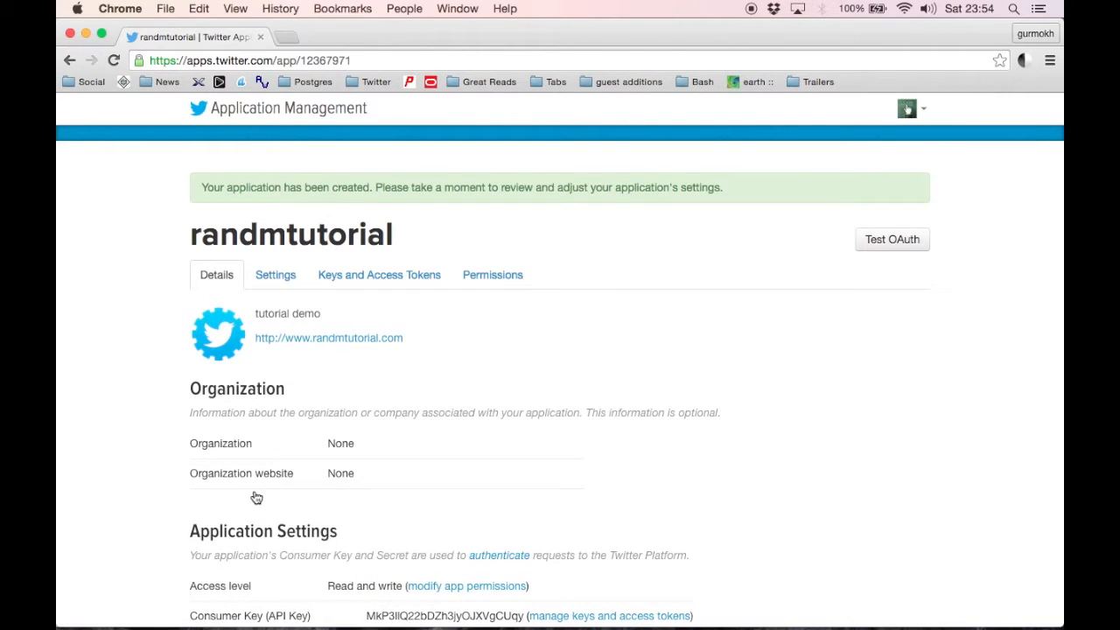
Generate an access token and secret for randmtutorial under Keys and Access Tokens
scroll("down", 3)
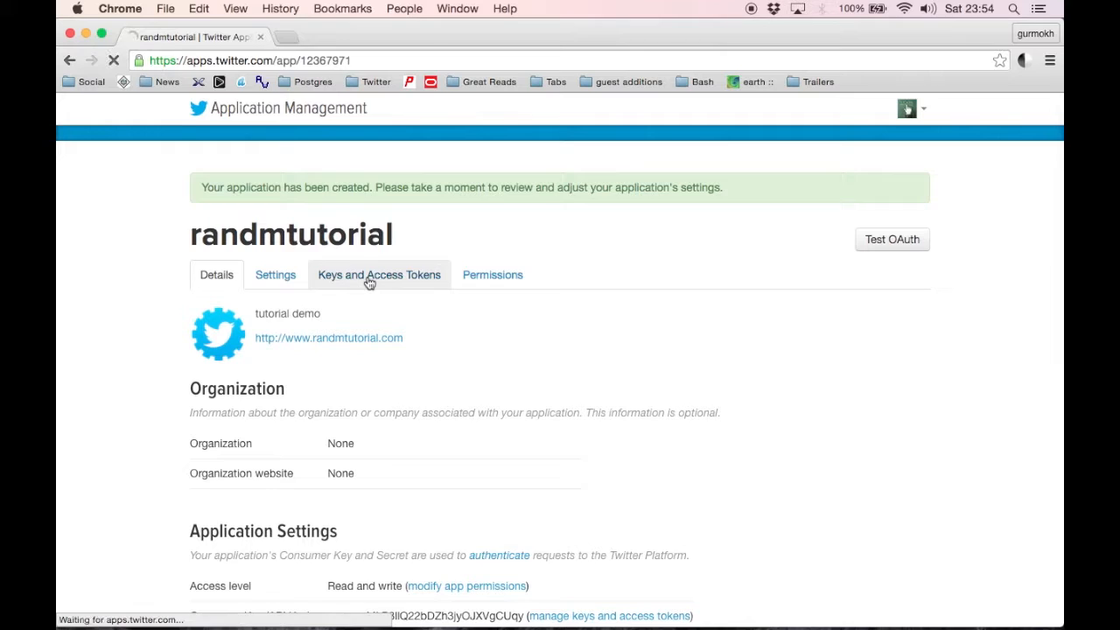
left_click(379, 274)
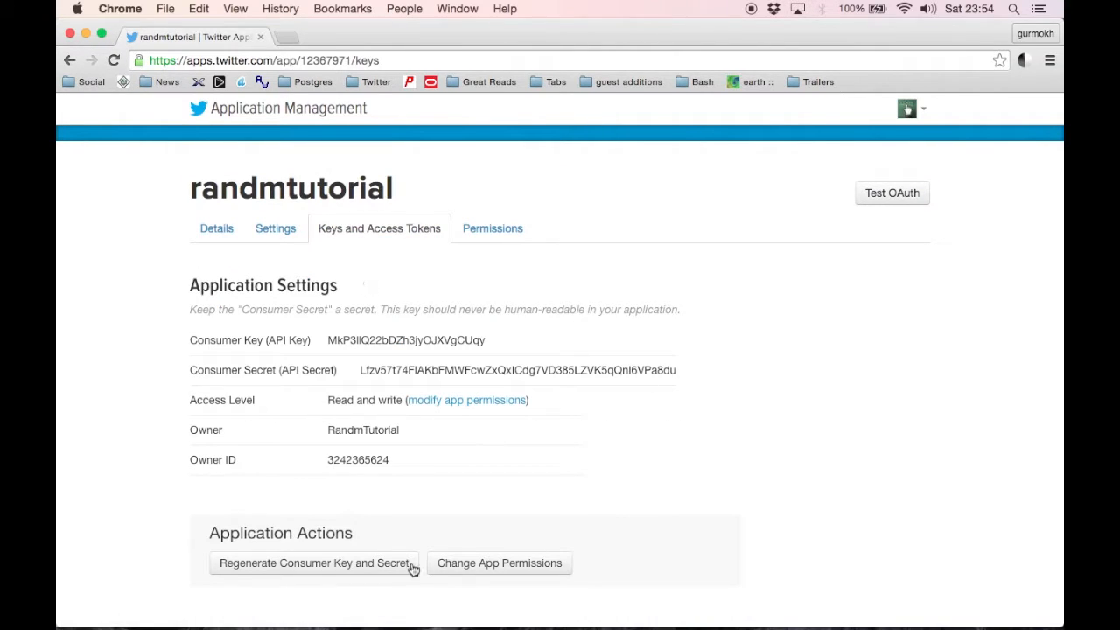
scroll("down", 3)
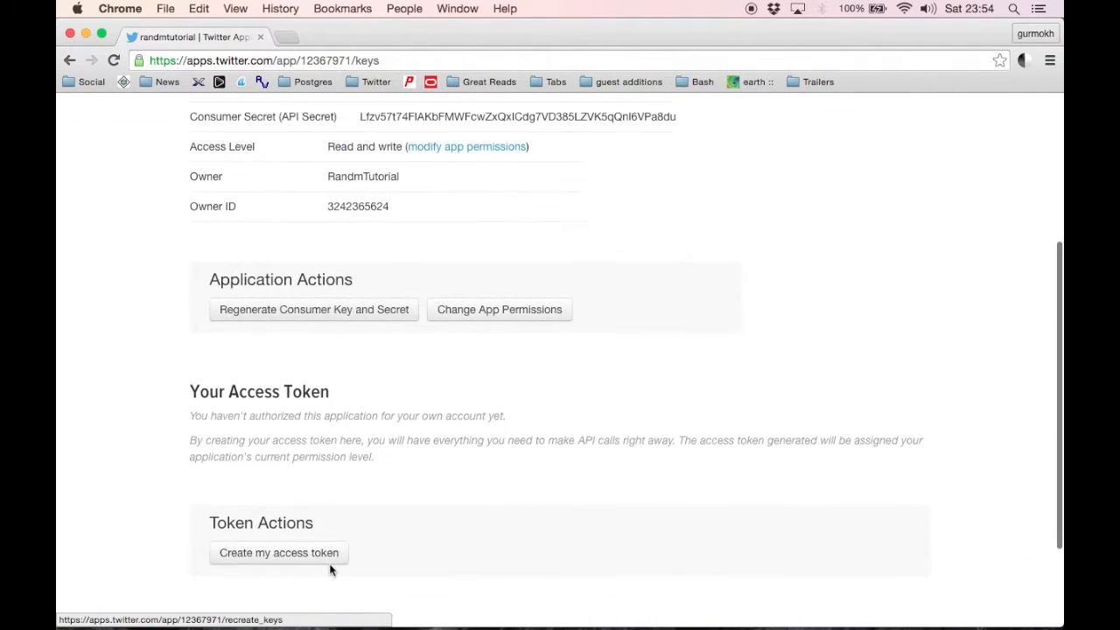
left_click(278, 552)
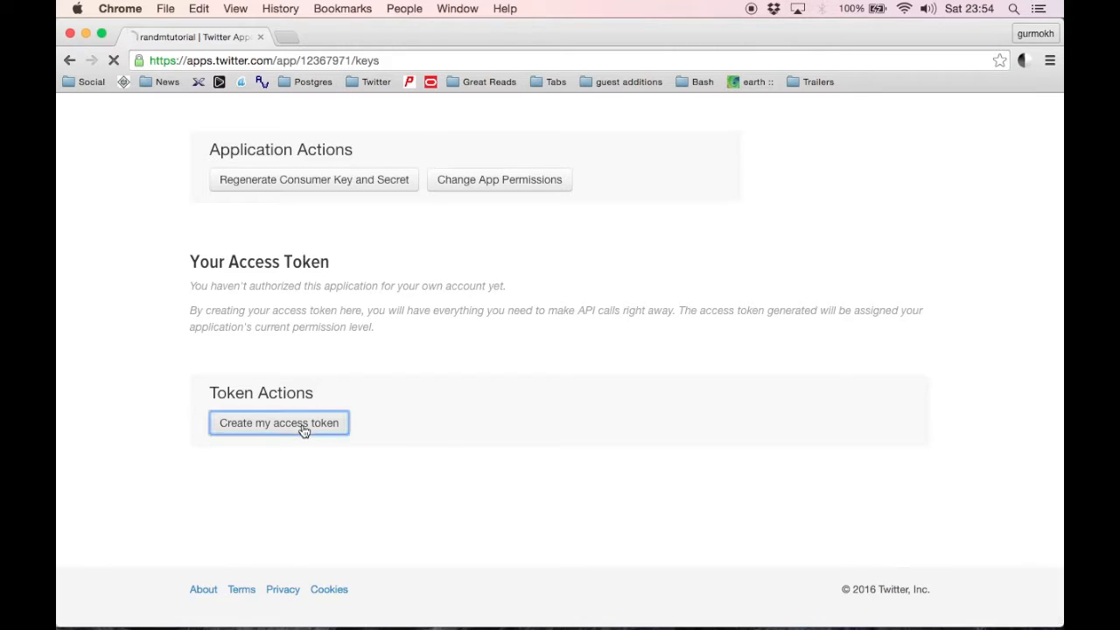
left_click(279, 422)
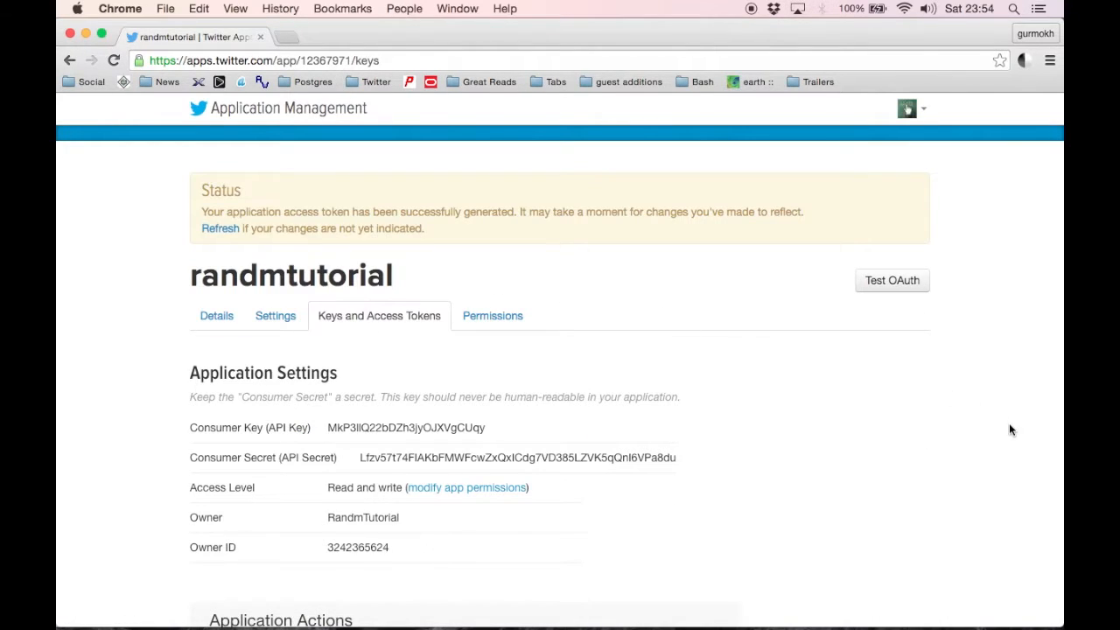
scroll("down", 3)
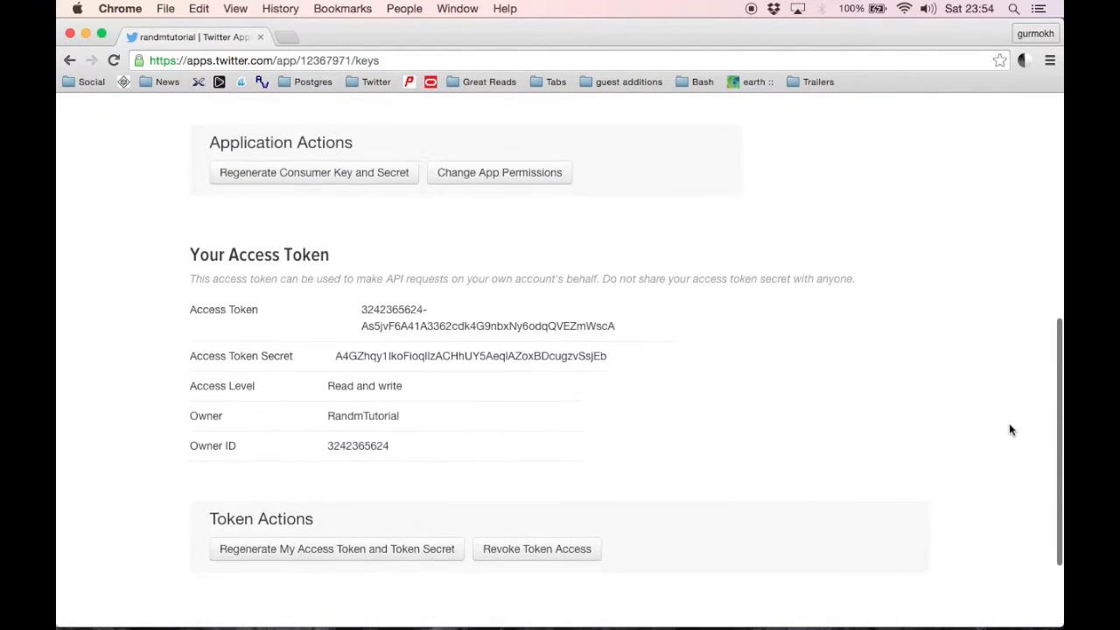
scroll("down", 3)
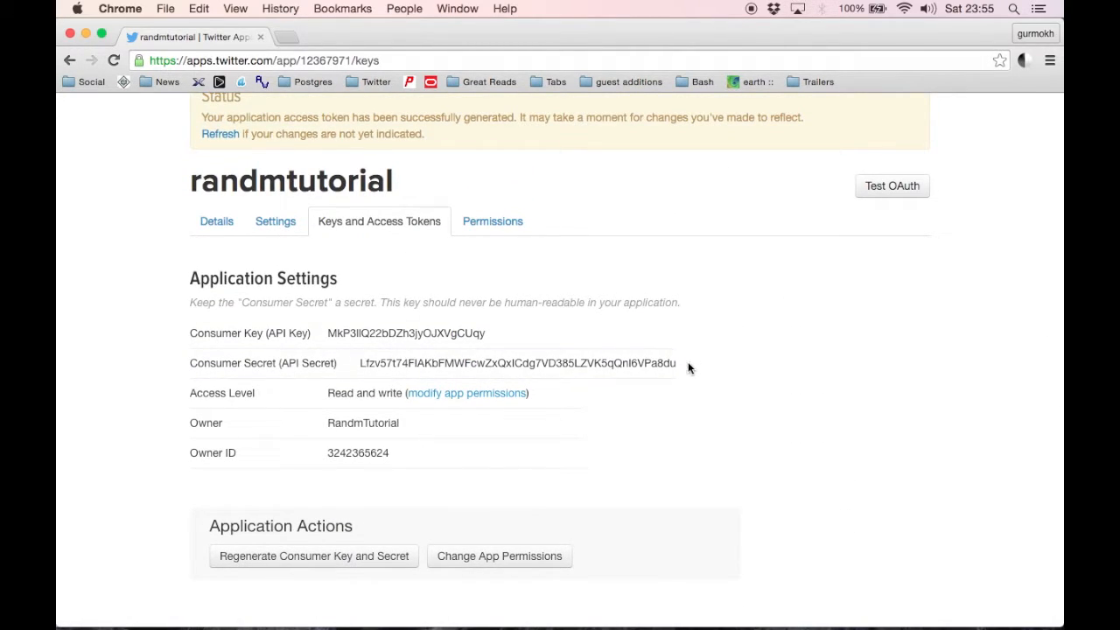
Copy the Consumer Key and Consumer Secret rows into a new TextWrangler document
left_click_drag(194, 332, 676, 364)
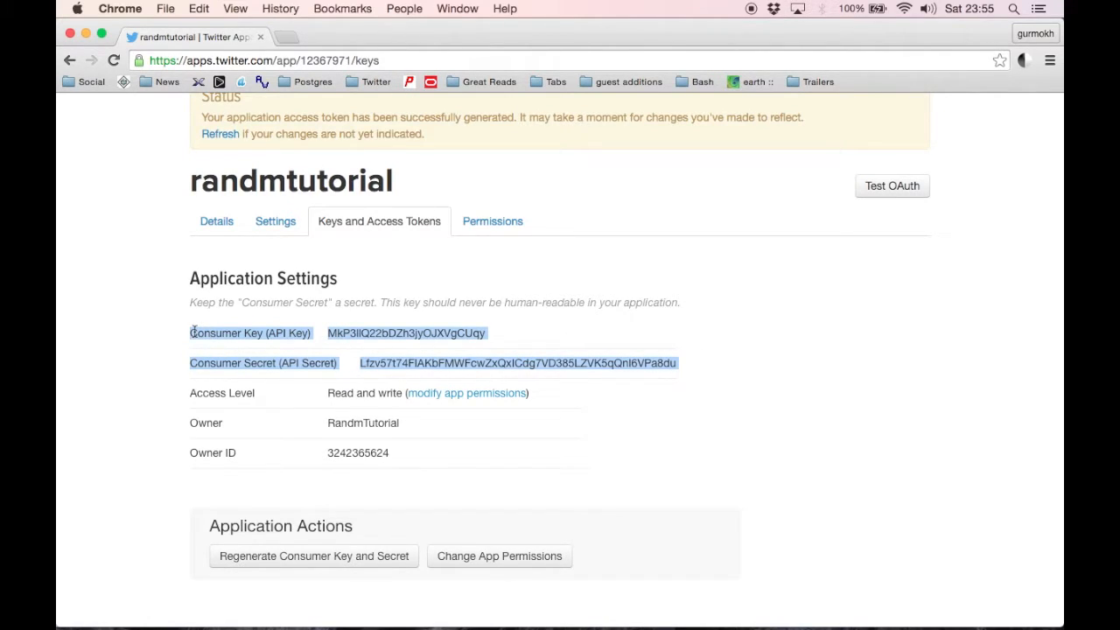
key("cmd+tab")
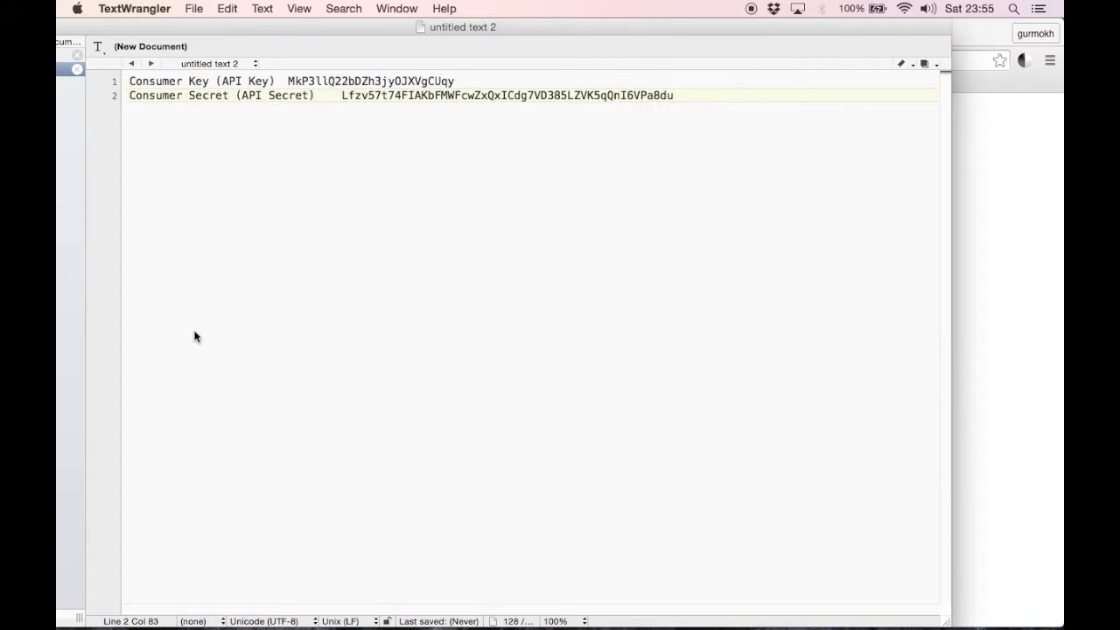
key("cmd+tab")
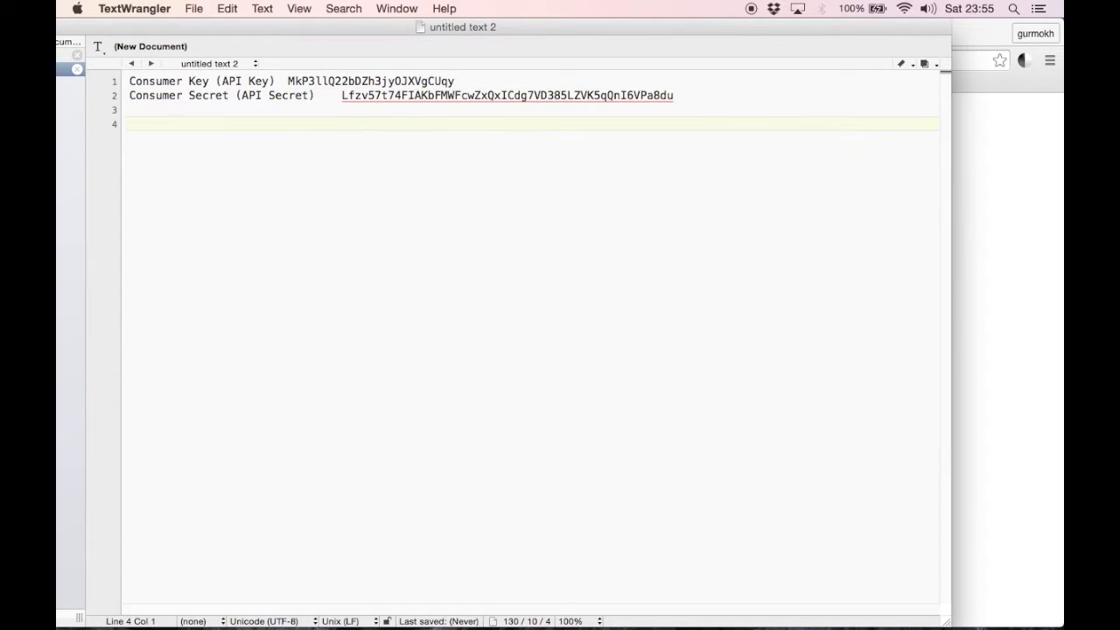
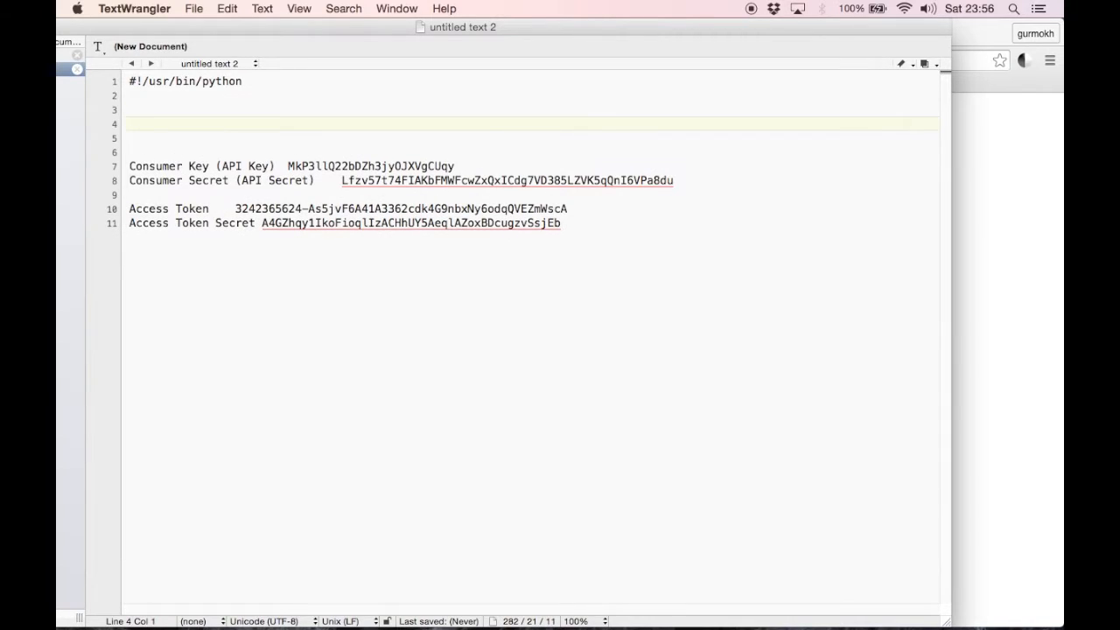
Add the json and oauth2 import lines to the script
type("import")
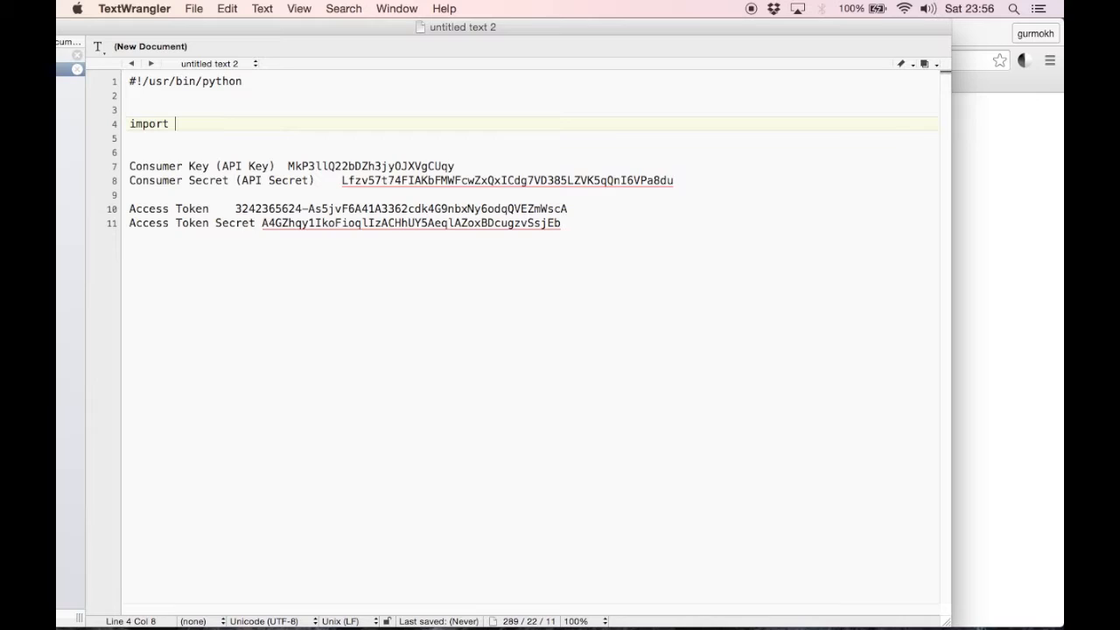
type("json")
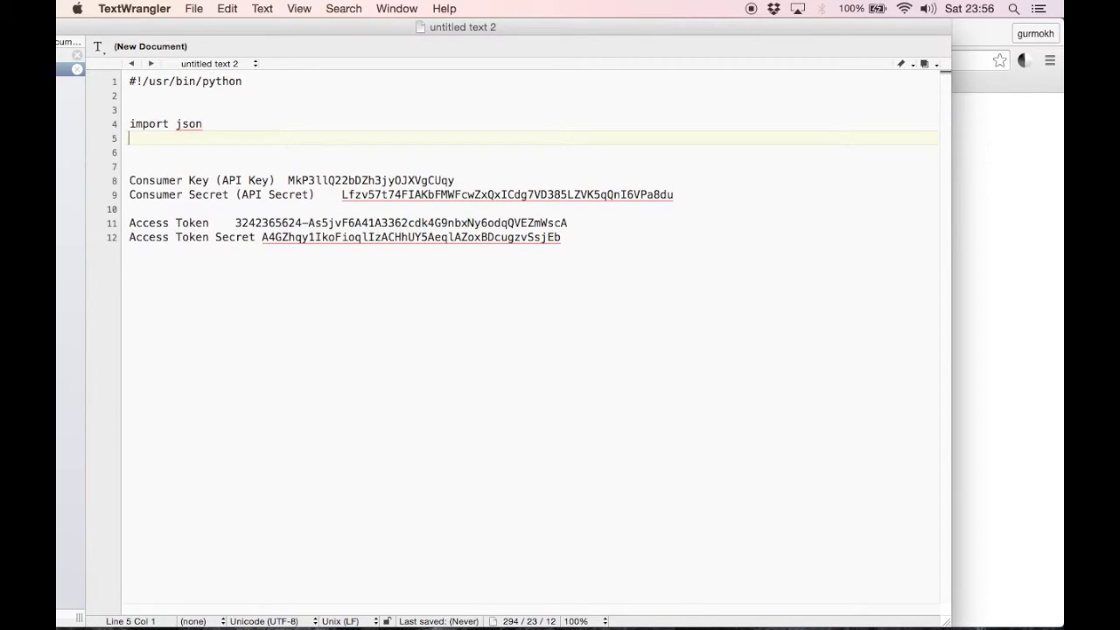
type("import")
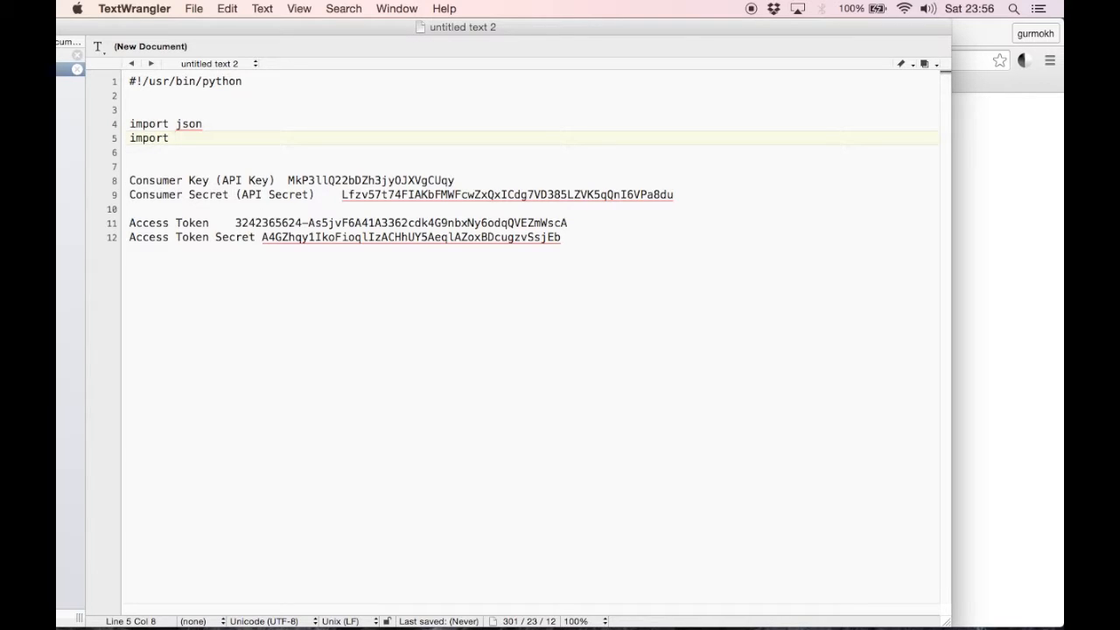
type("oath2 as o")
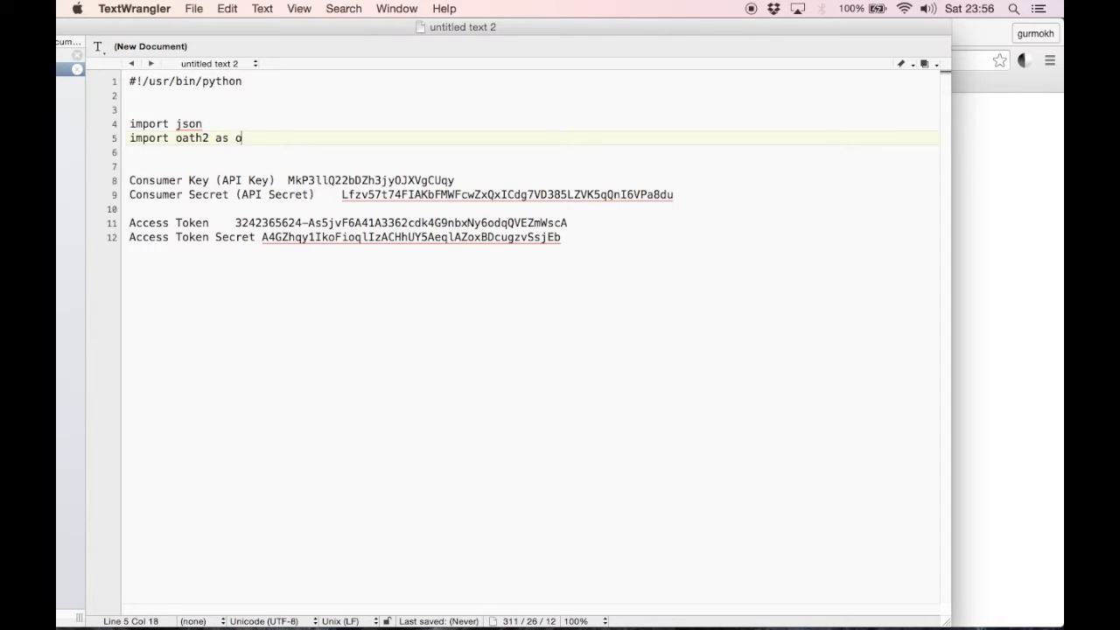
type("auth")
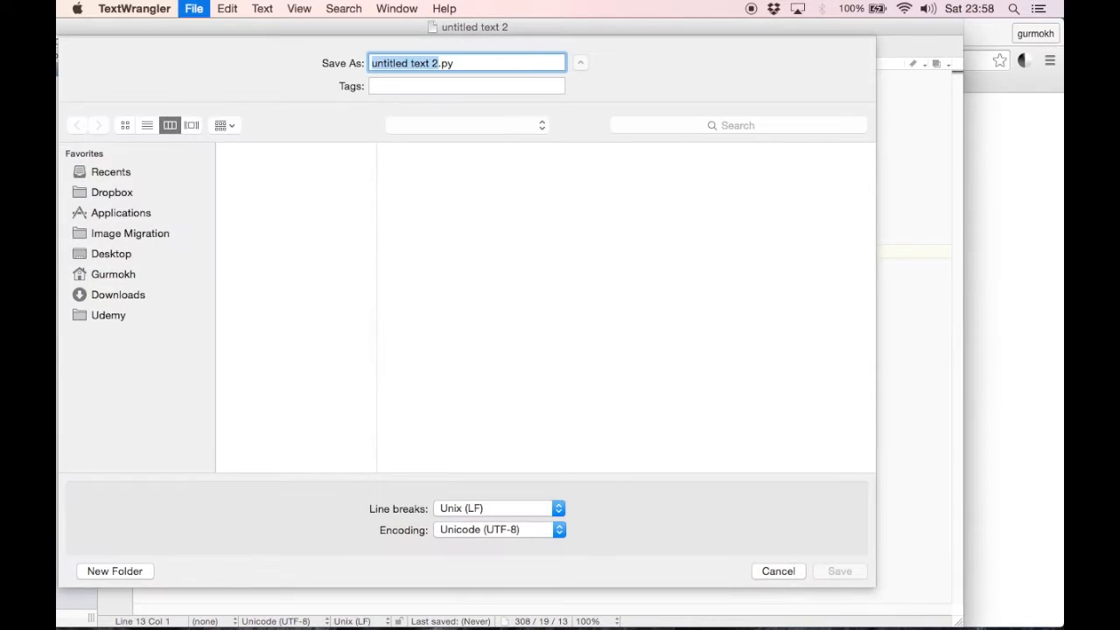
Choose Desktop as the location and save the script named tutorial.py
left_click(112, 254)
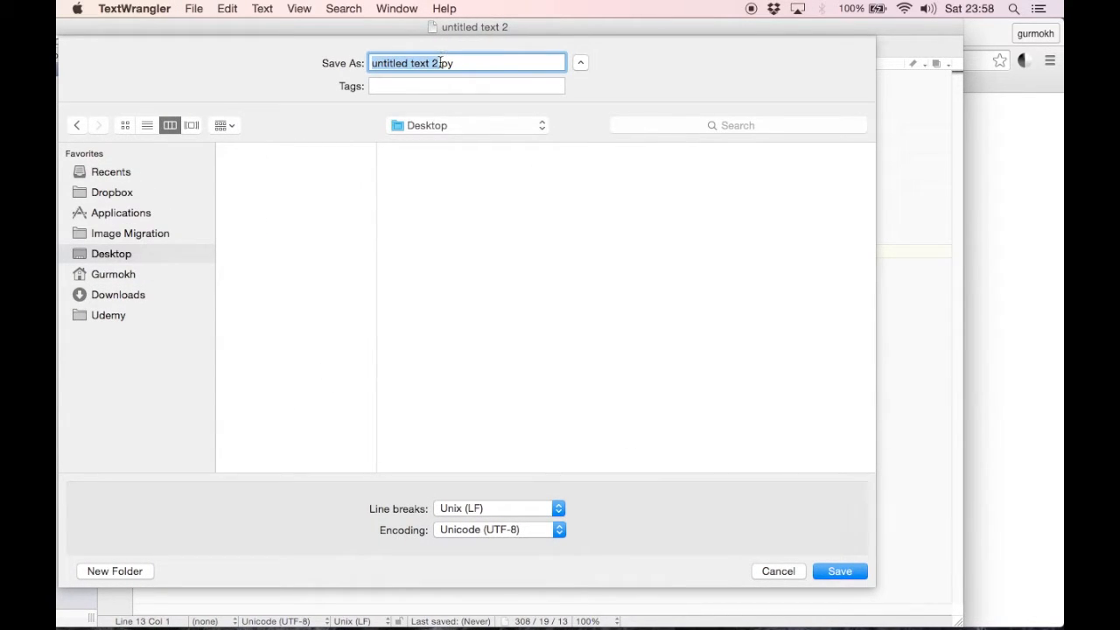
type("tutori.py")
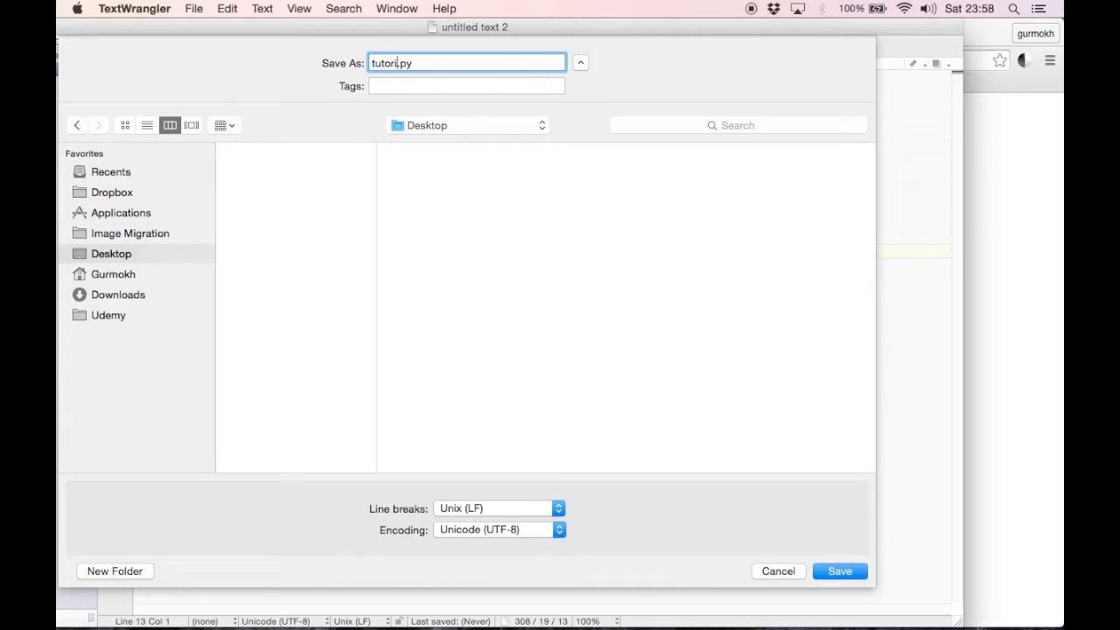
type("al")
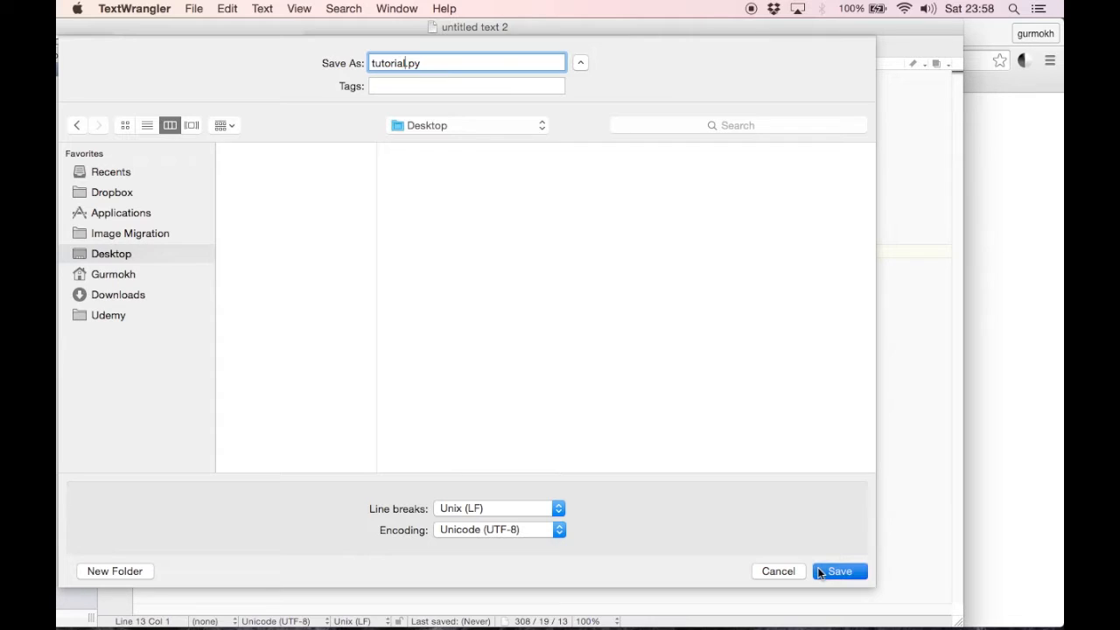
left_click(839, 571)
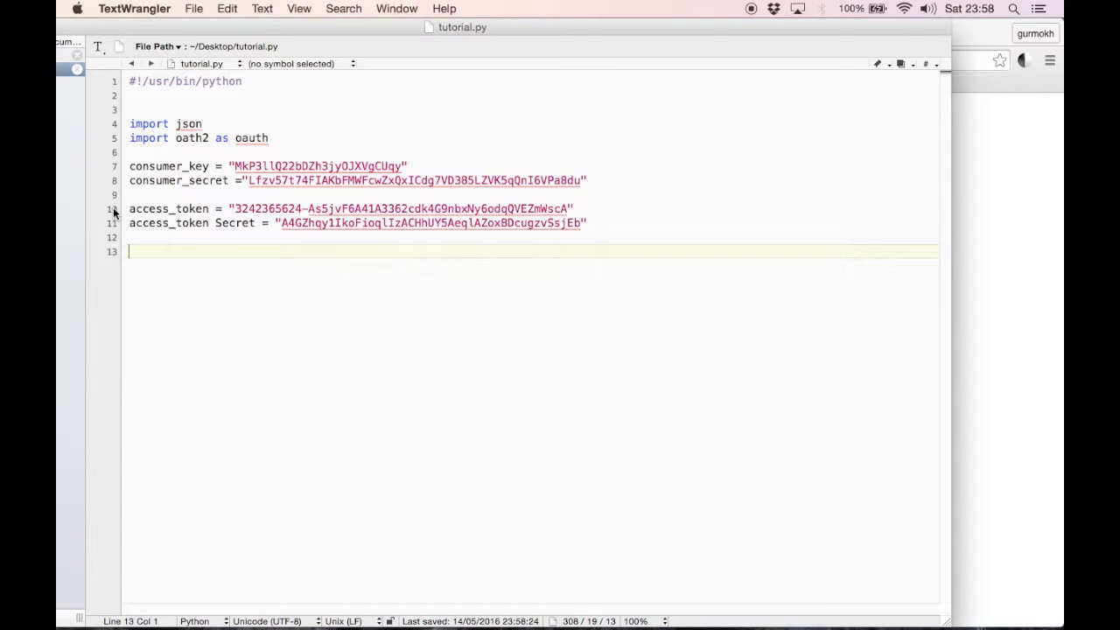
Add oauth.Consumer, oauth.Token and oauth.Client lines using the lowercase key variables
type("consumer = oauth.Consumer(key=CONSUMER_KEY, secret=CONSUMER_SECRET)")
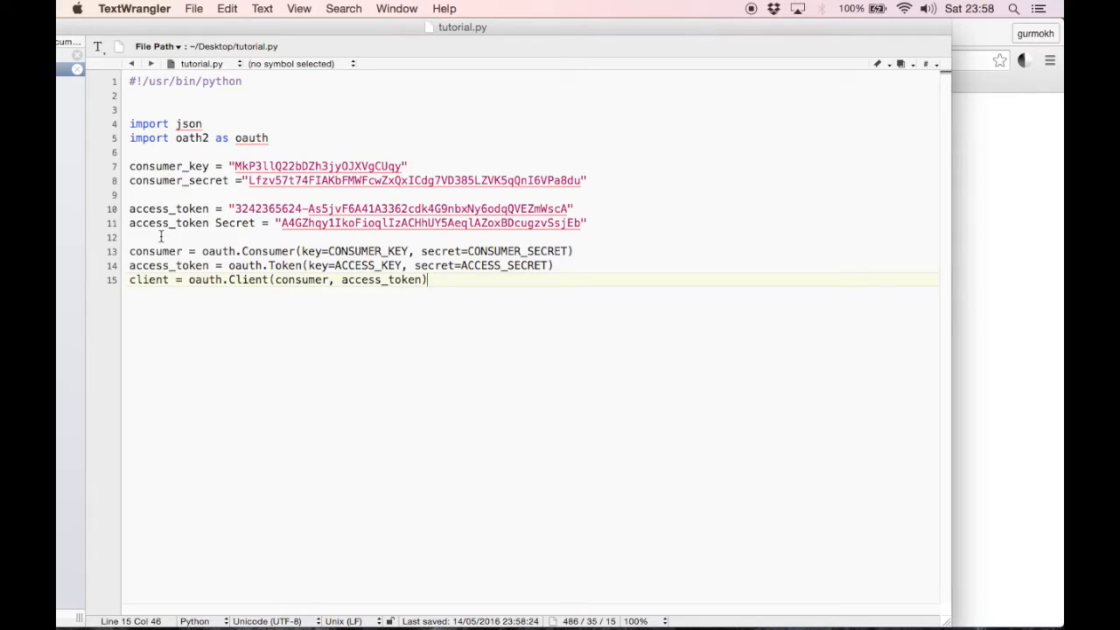
double_click(168, 166)
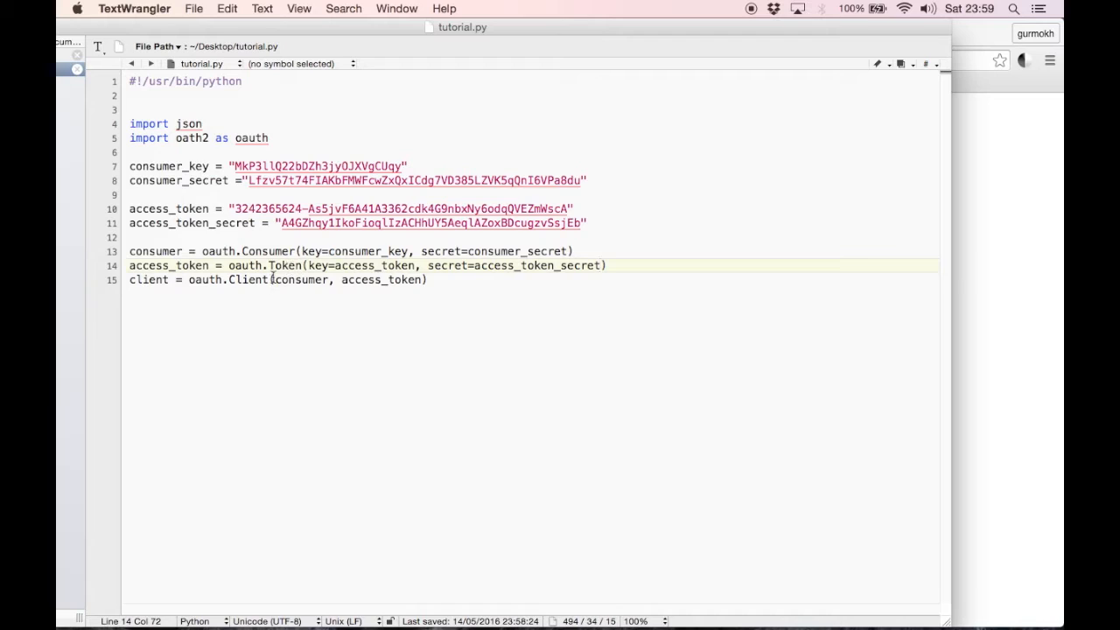
key("enter")
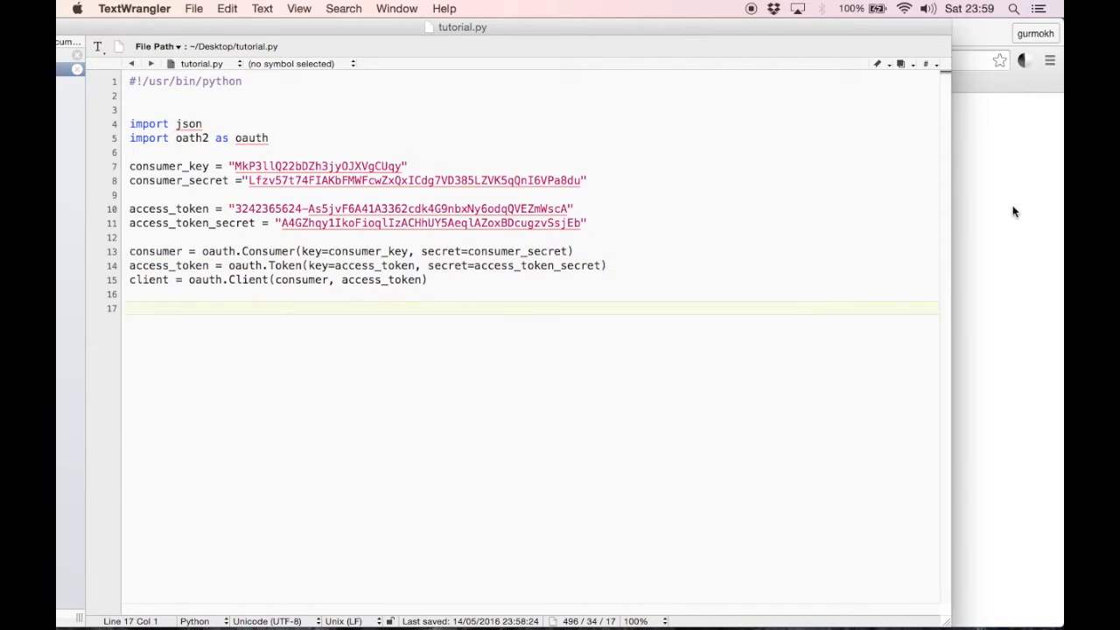
left_click(376, 82)
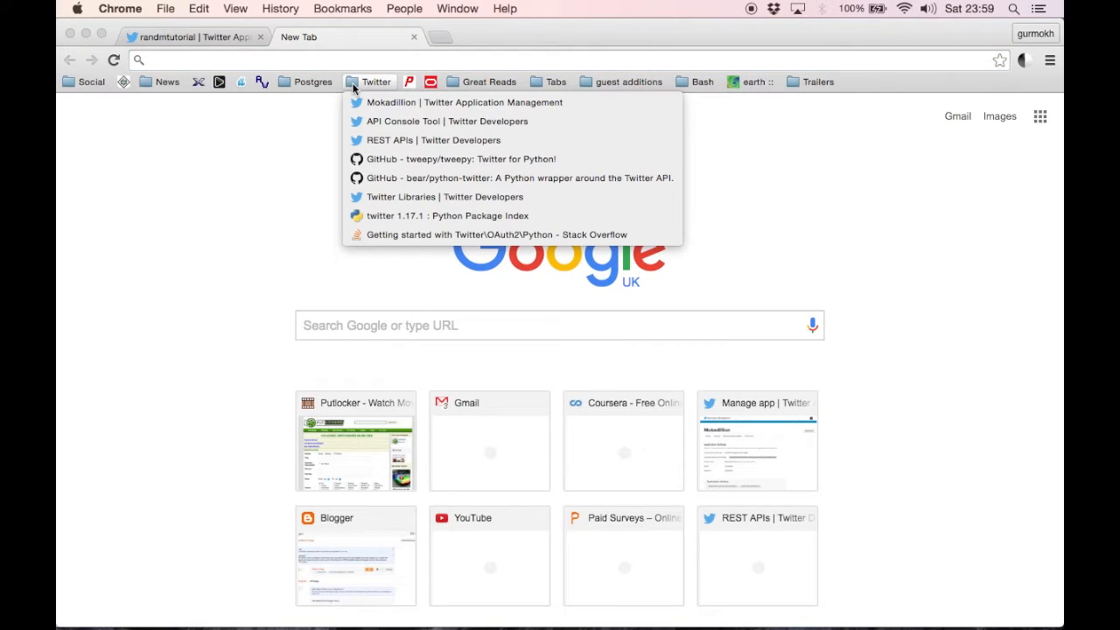
Browse the Twitter REST API docs to the GET statuses/user_timeline page
left_click(432, 140)
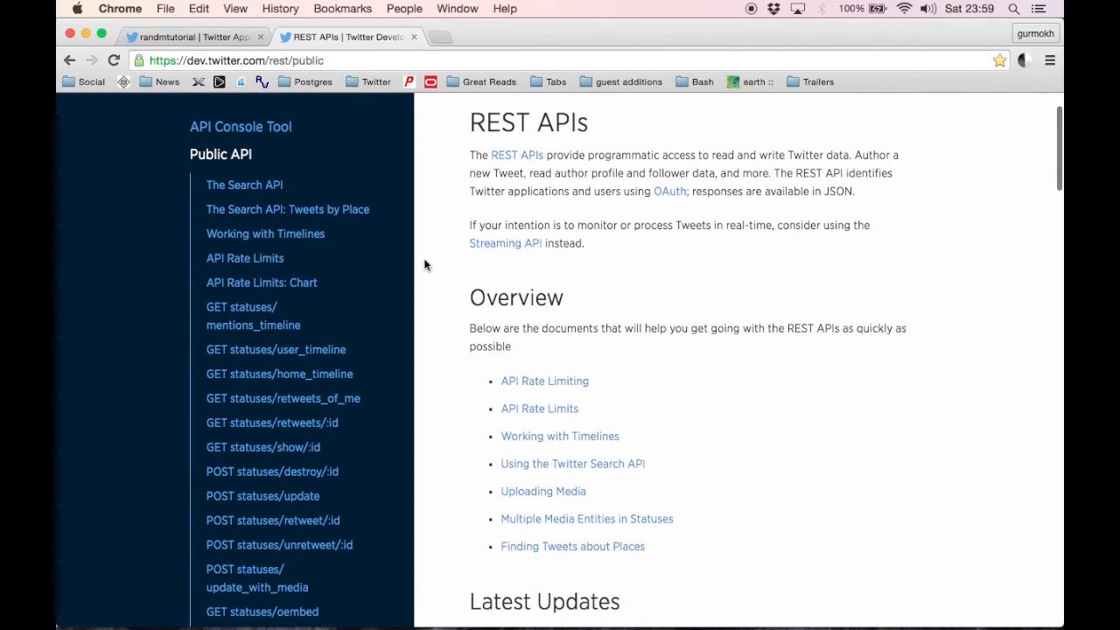
scroll("down", 3)
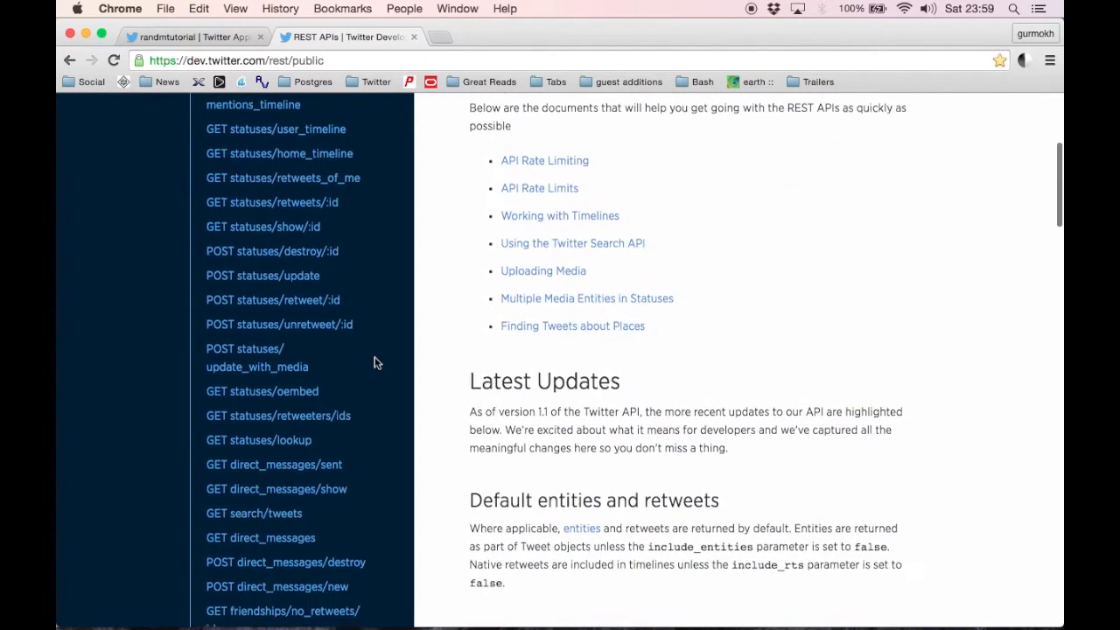
scroll("down", 3)
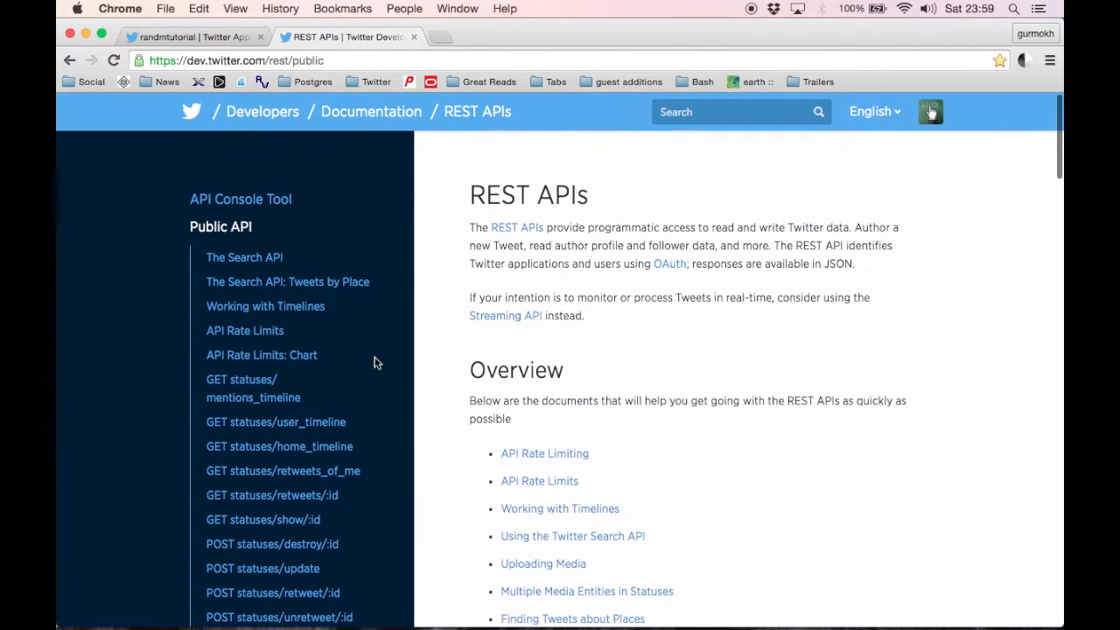
scroll("down", 3)
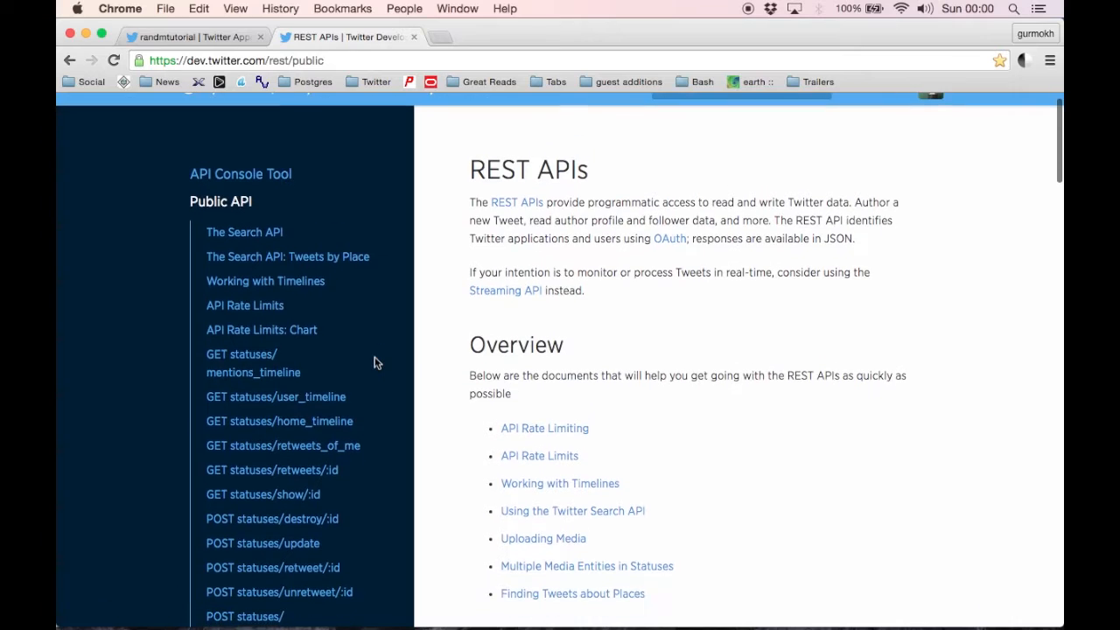
scroll("down", 3)
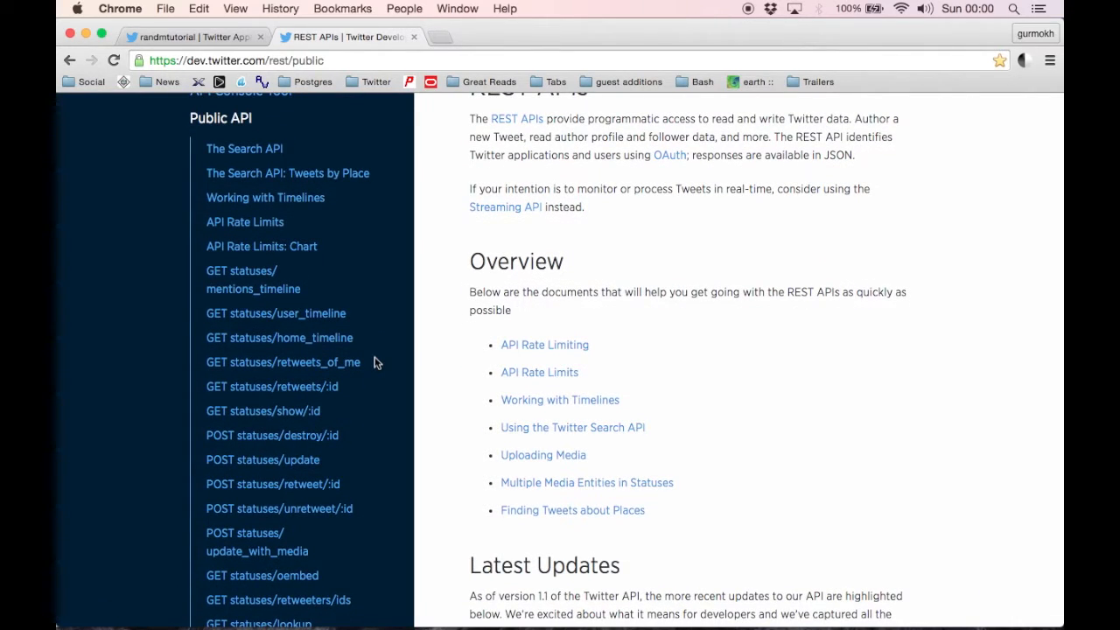
left_click(276, 313)
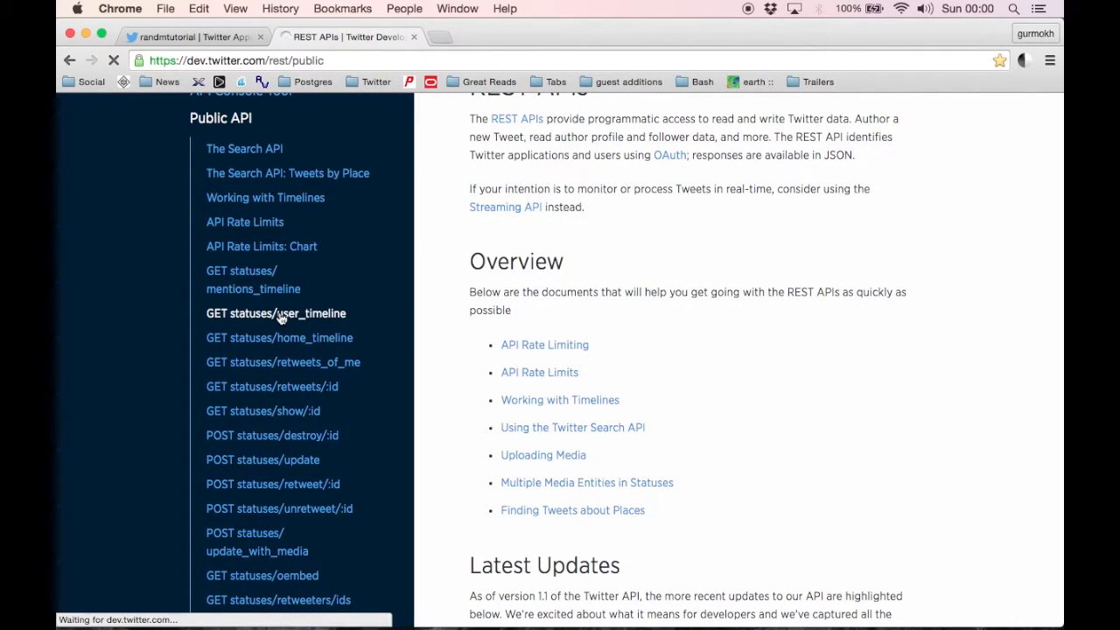
left_click(275, 312)
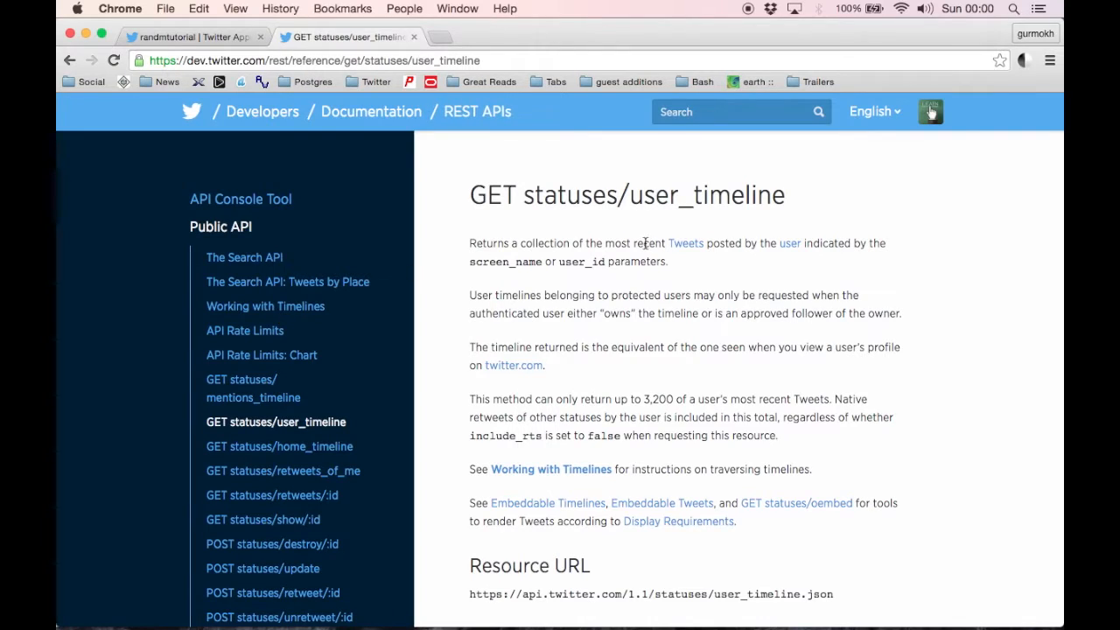
mouse_move(551, 254)
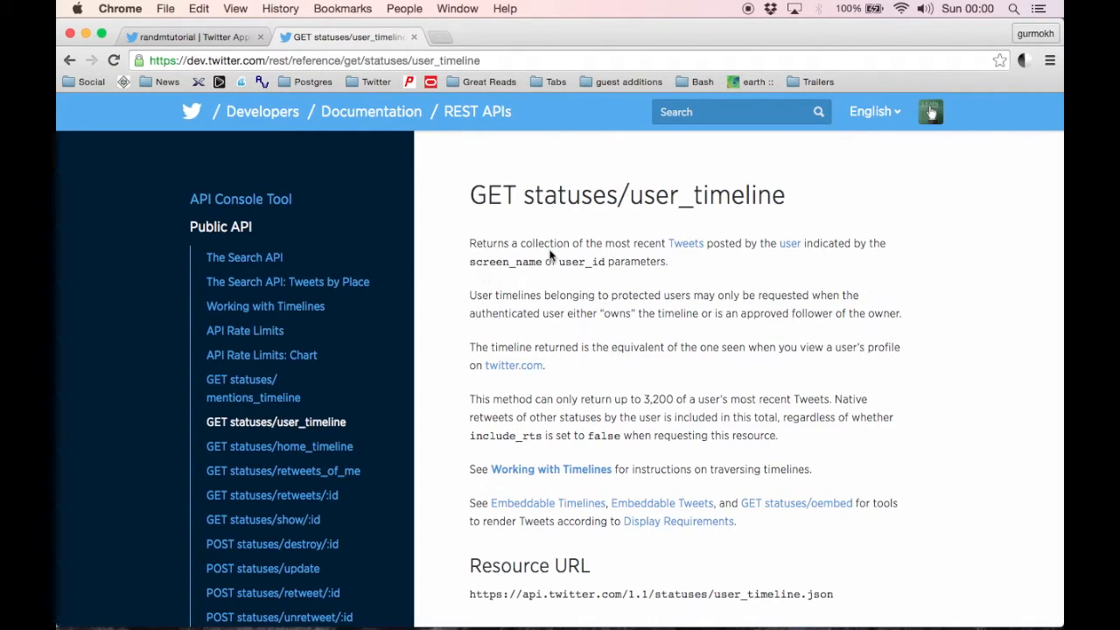
mouse_move(731, 258)
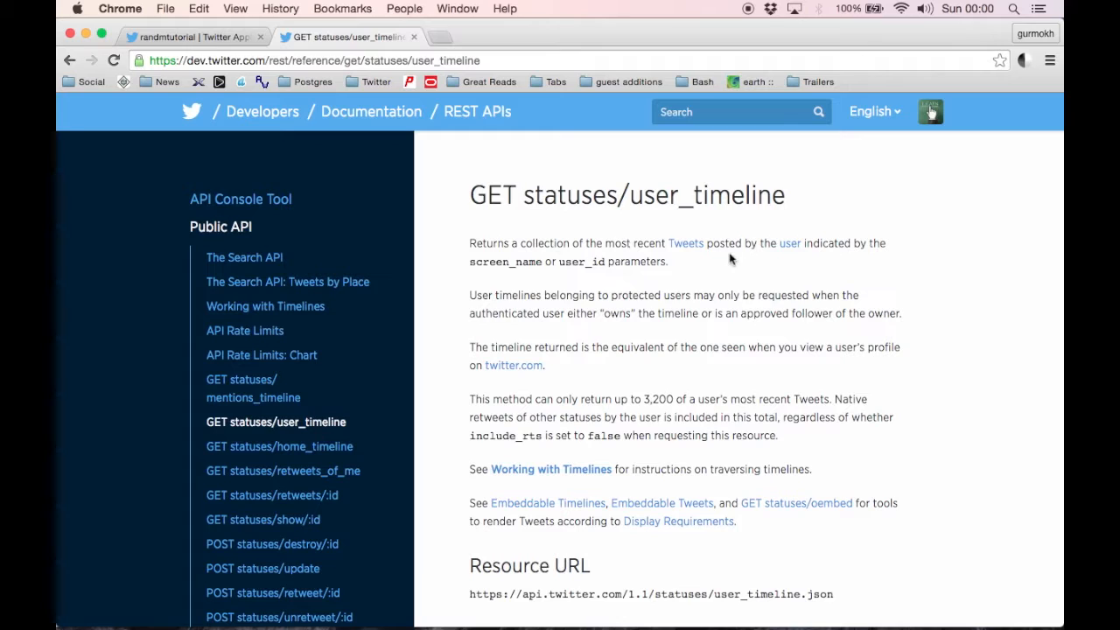
Scroll to the Example Request and copy the user_timeline request URL
scroll("down", 3)
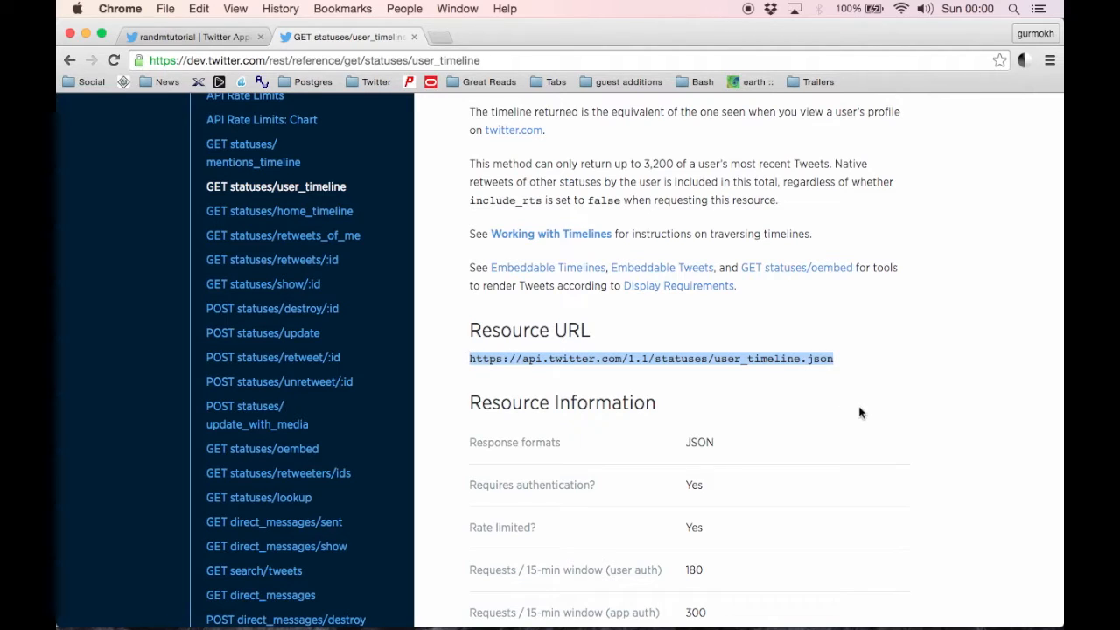
scroll("down", 3)
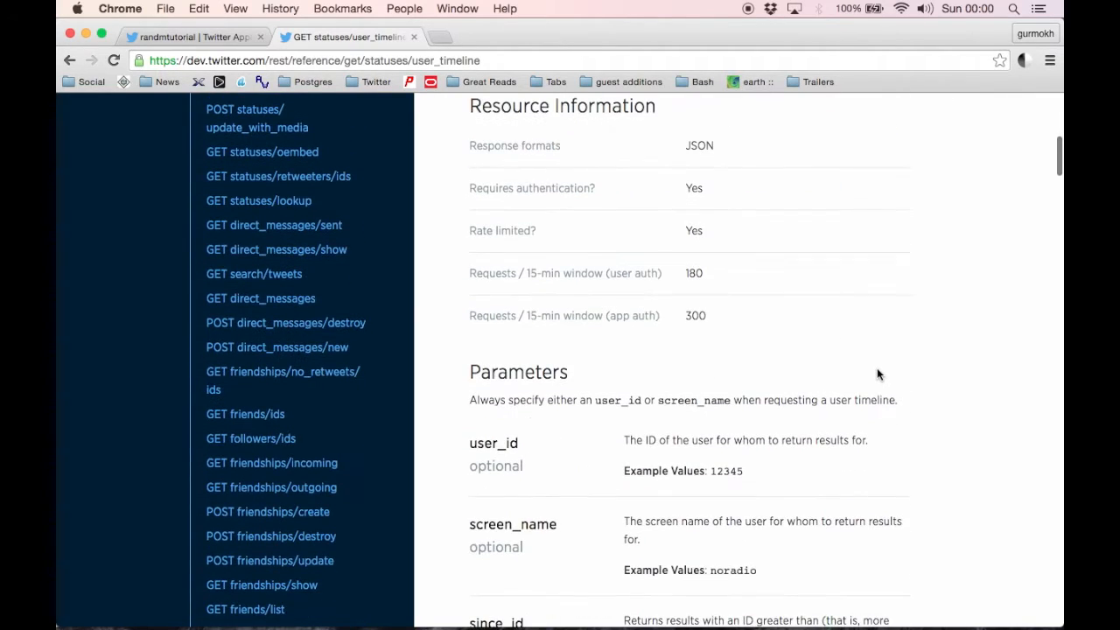
scroll("down", 3)
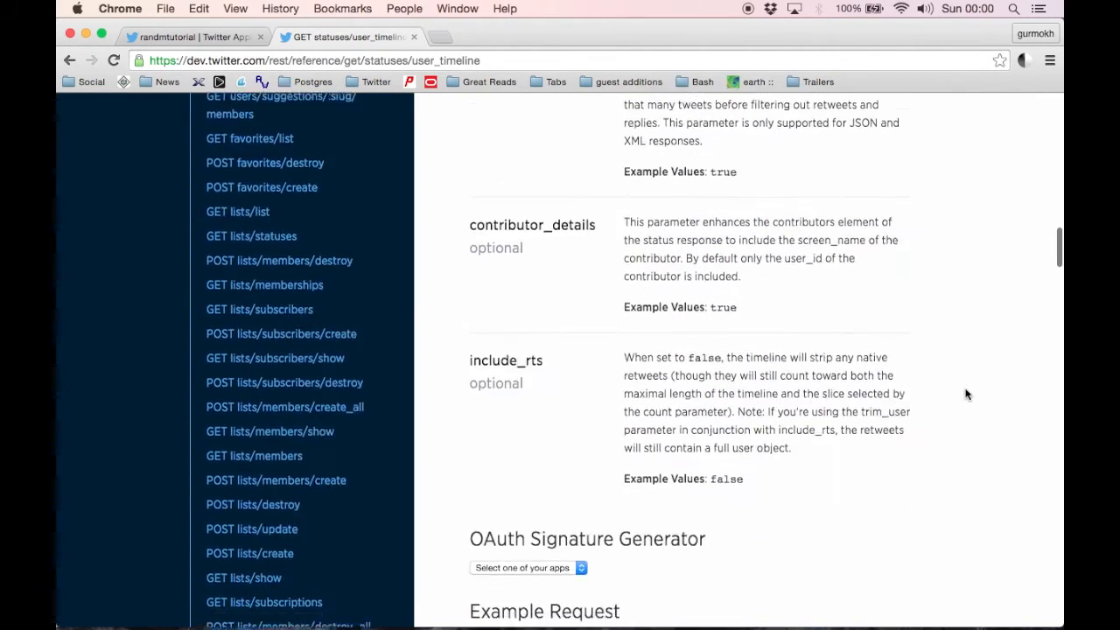
scroll("down", 3)
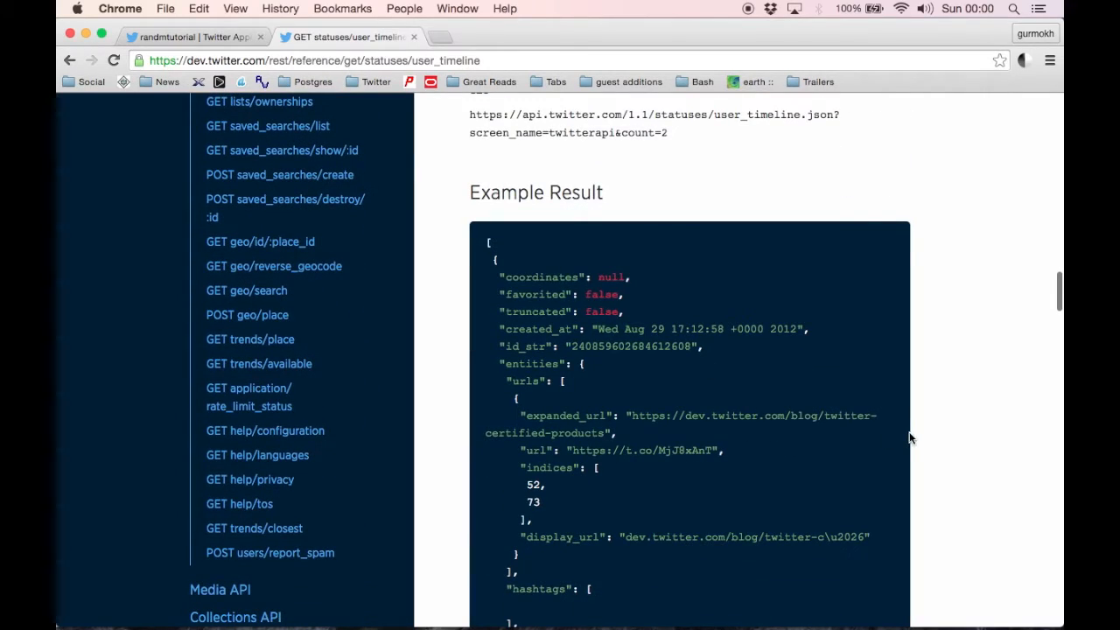
scroll("down", 3)
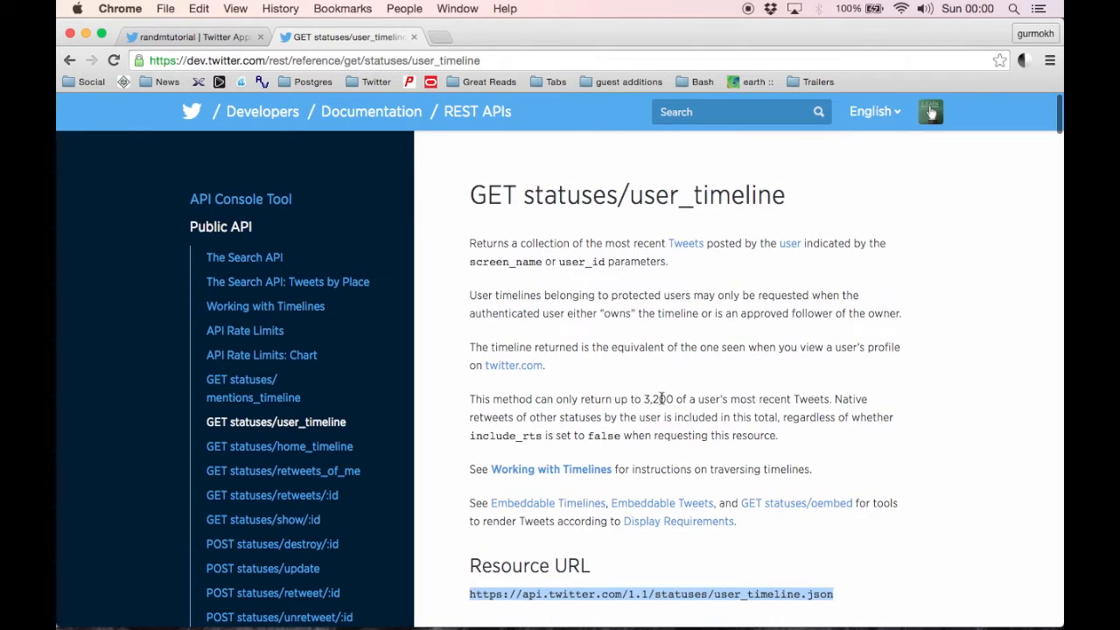
key("cmd+tab")
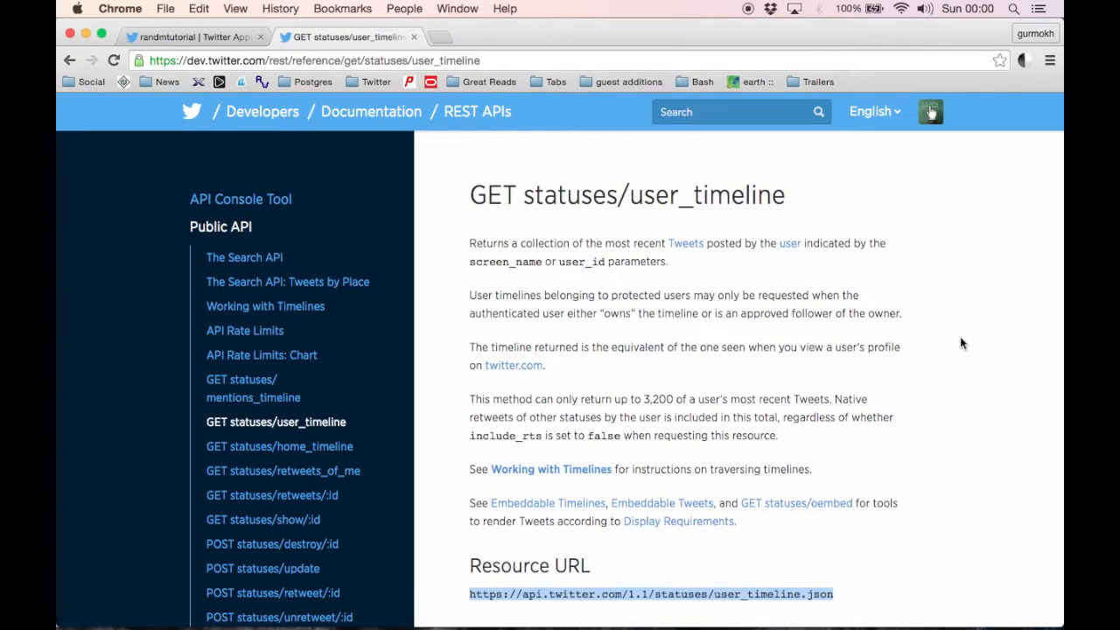
scroll("down", 3)
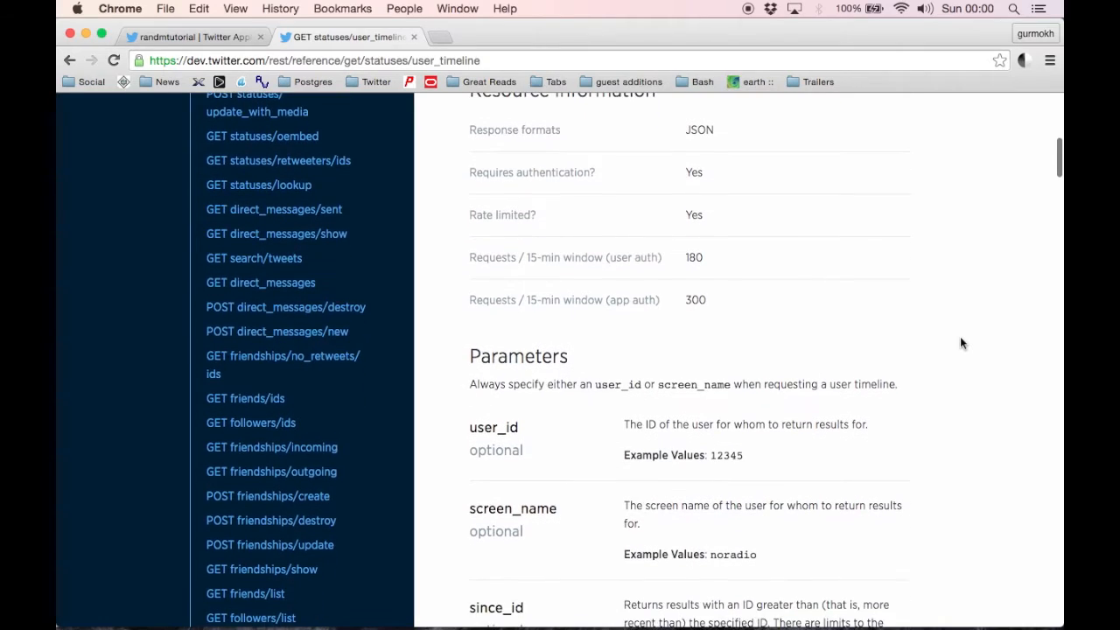
scroll("down", 3)
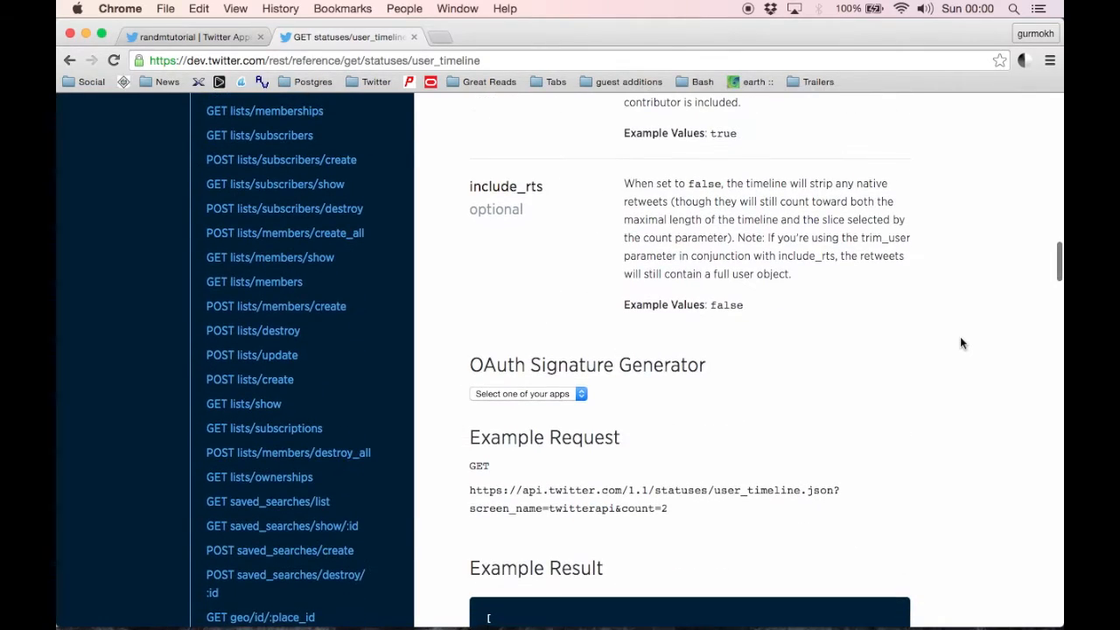
scroll("down", 3)
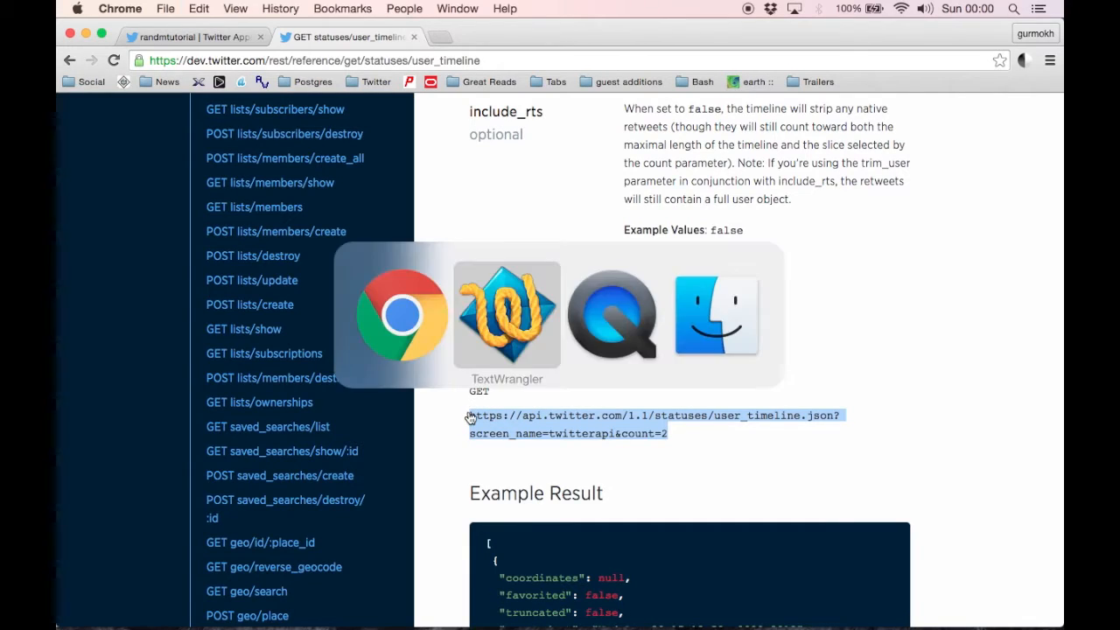
Append a screen_name=randmtutorial and count query string to the endpoint URL
left_click(507, 316)
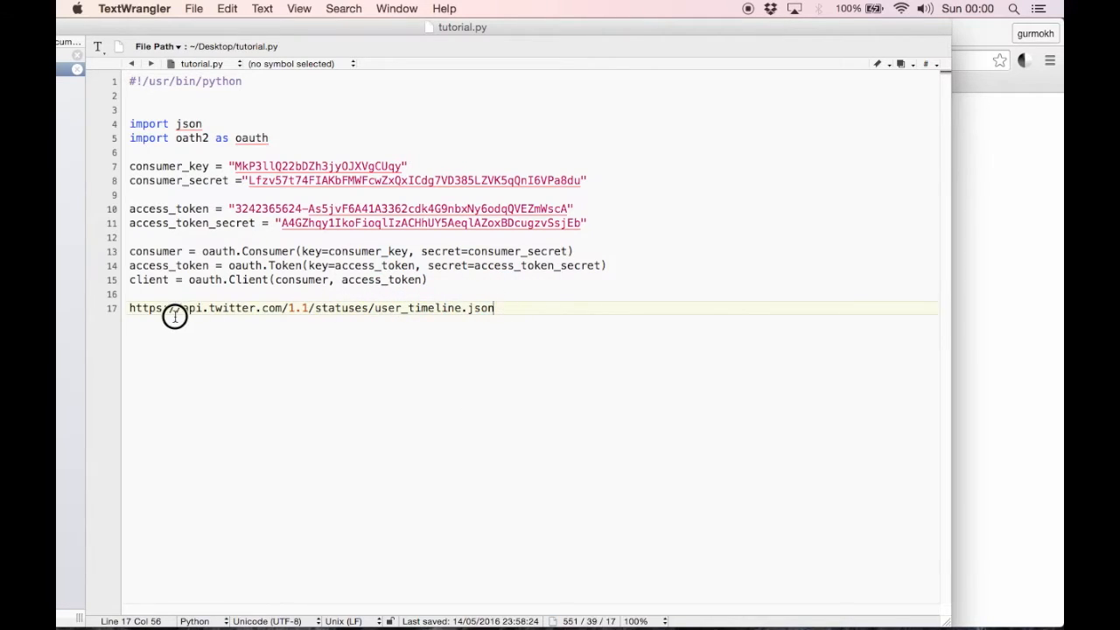
type("?screen_name=twitterapi&count=2")
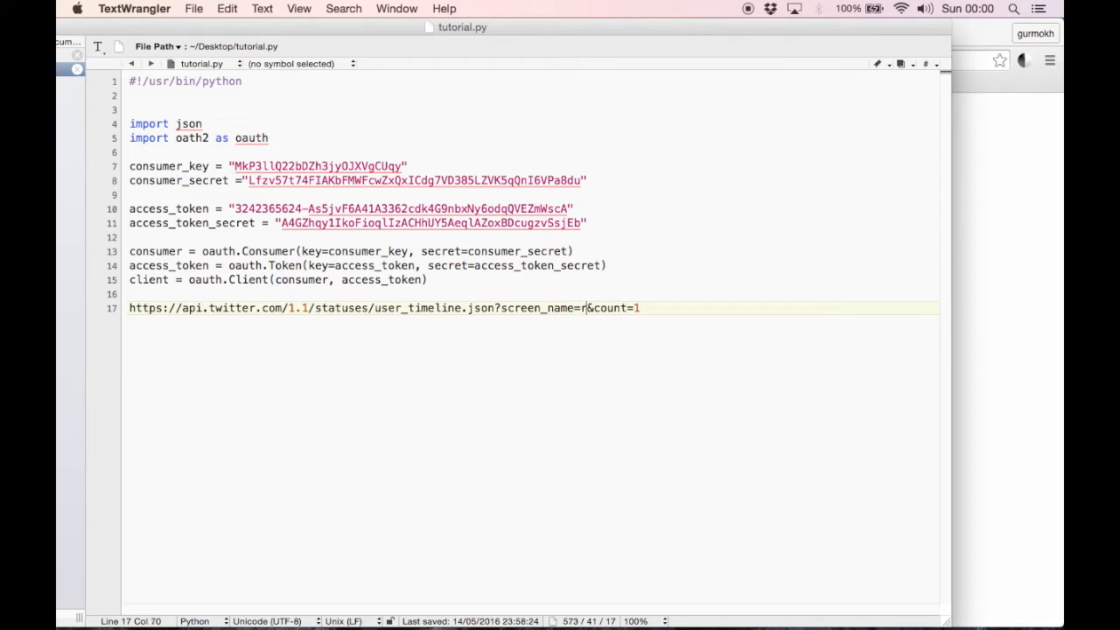
type("andm")
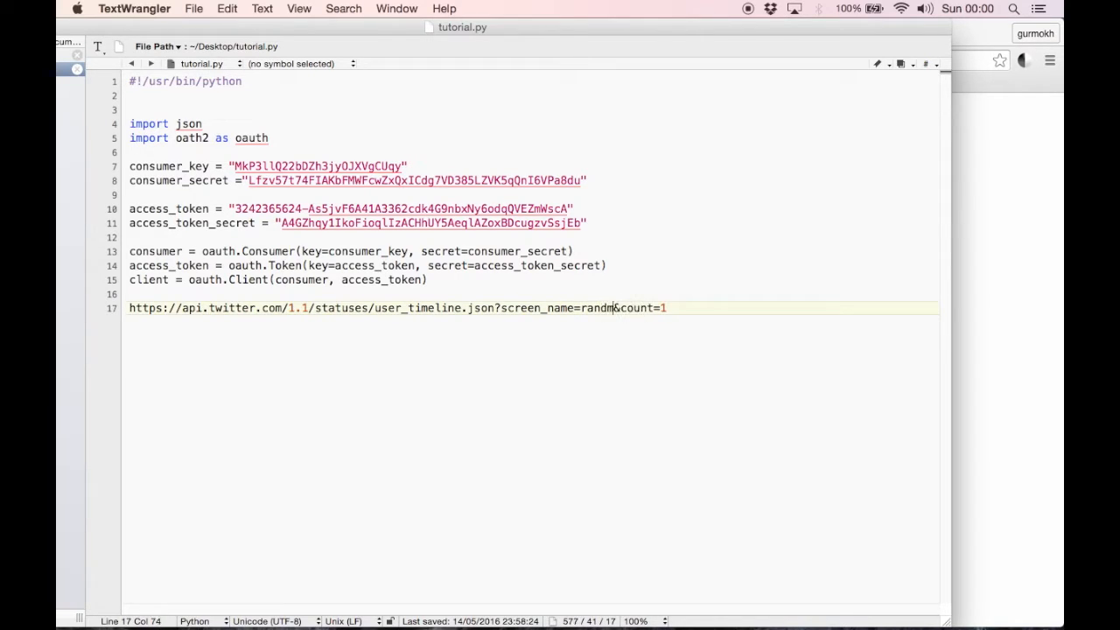
type("tutorial")
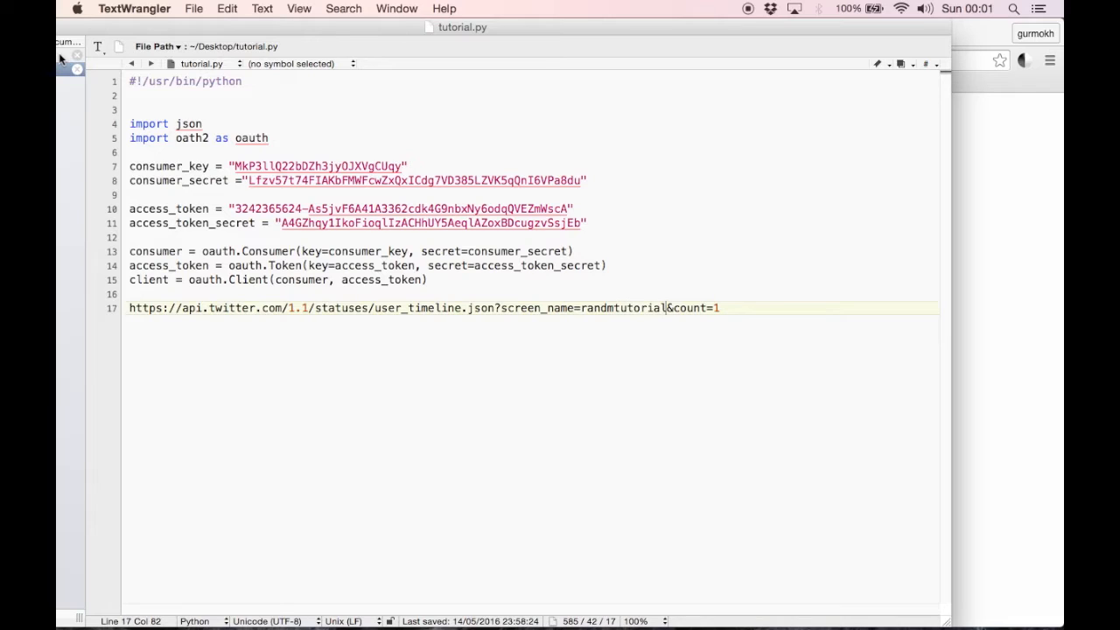
Add client.request(timeline_endpoint), name the URL timeline_endpoint, and loop printing tweet['text']
type("response, data = client.request(timeline_endpoint)")
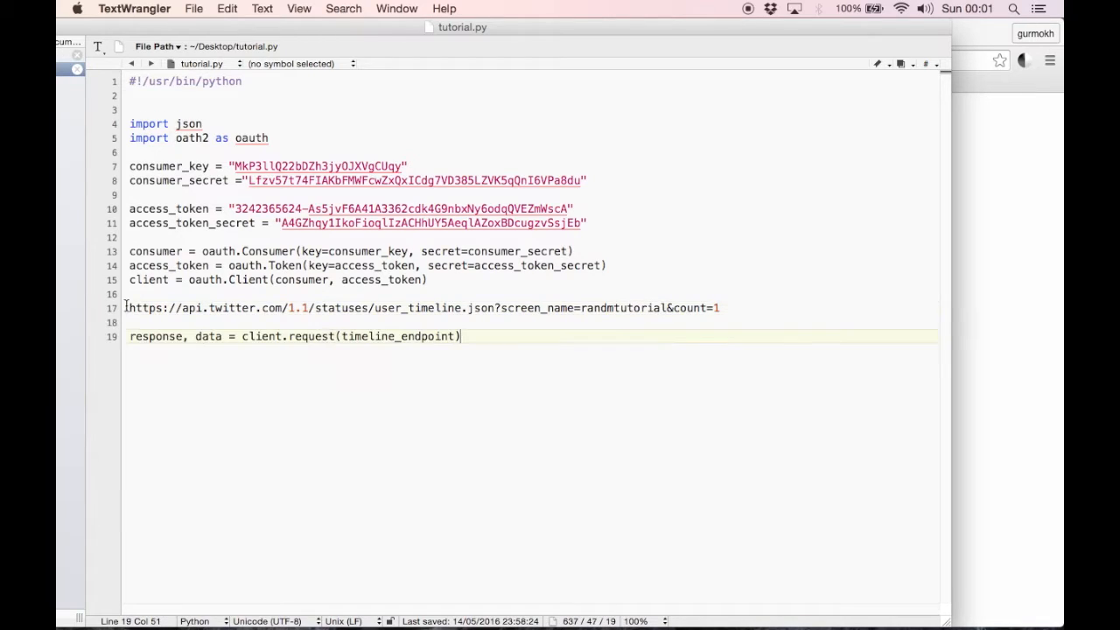
left_click(128, 308)
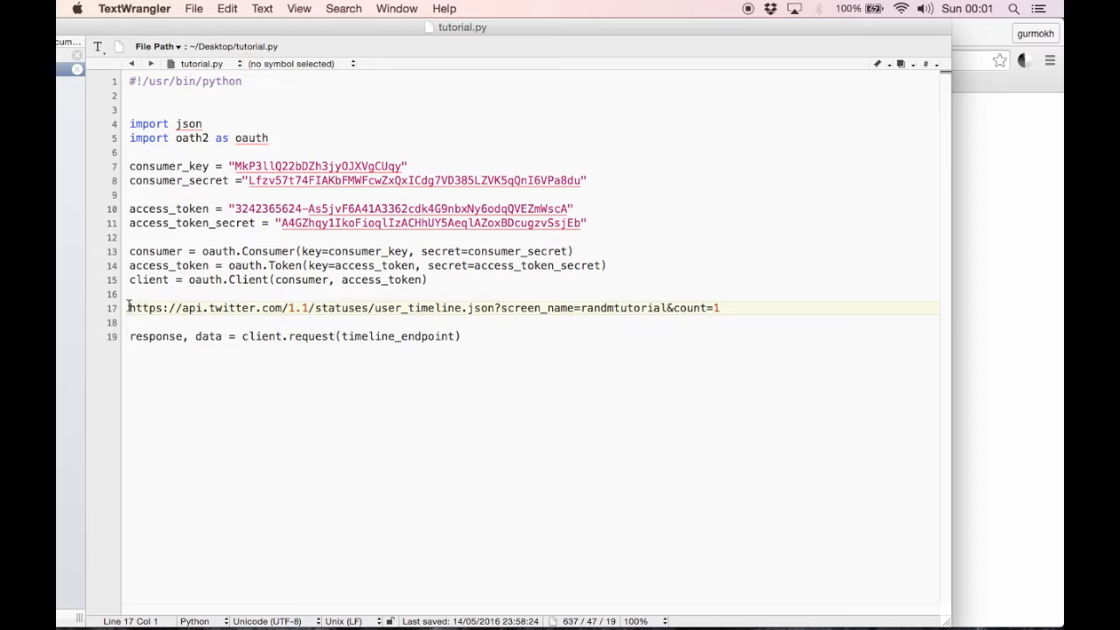
type("timelien")
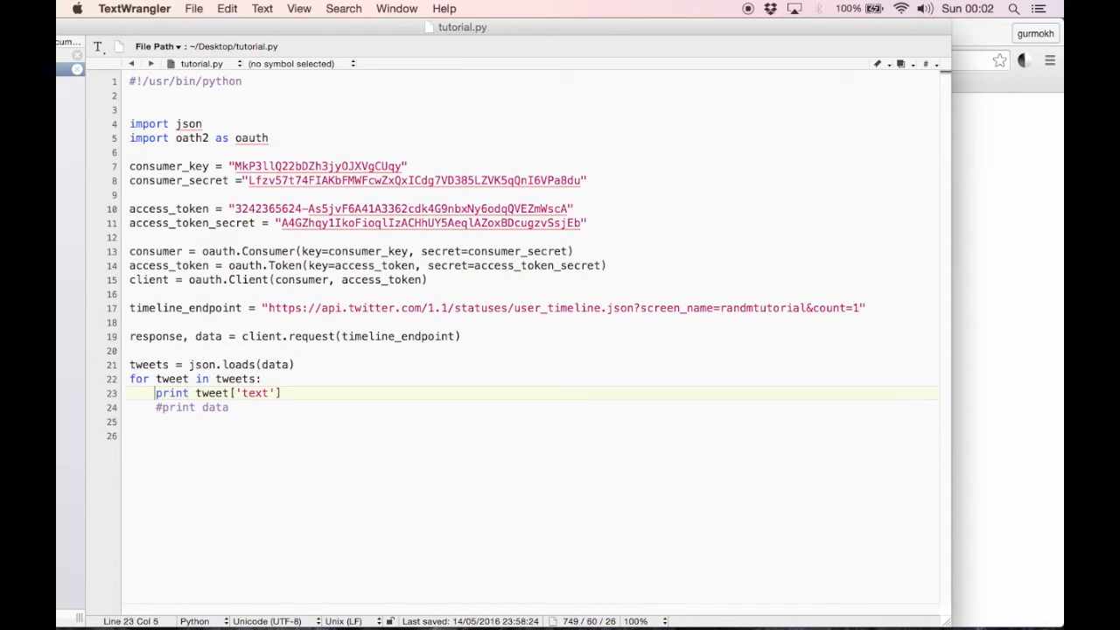
type("#")
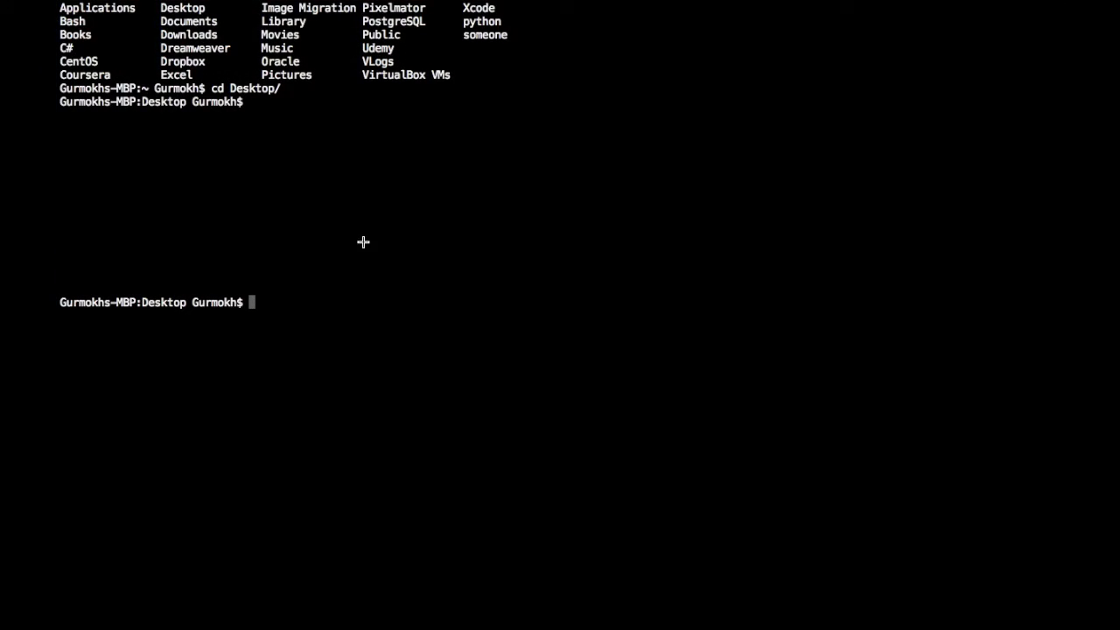
Run ls -l and ./tutorial.py in Terminal, then switch the script to print data
type("ls -l")
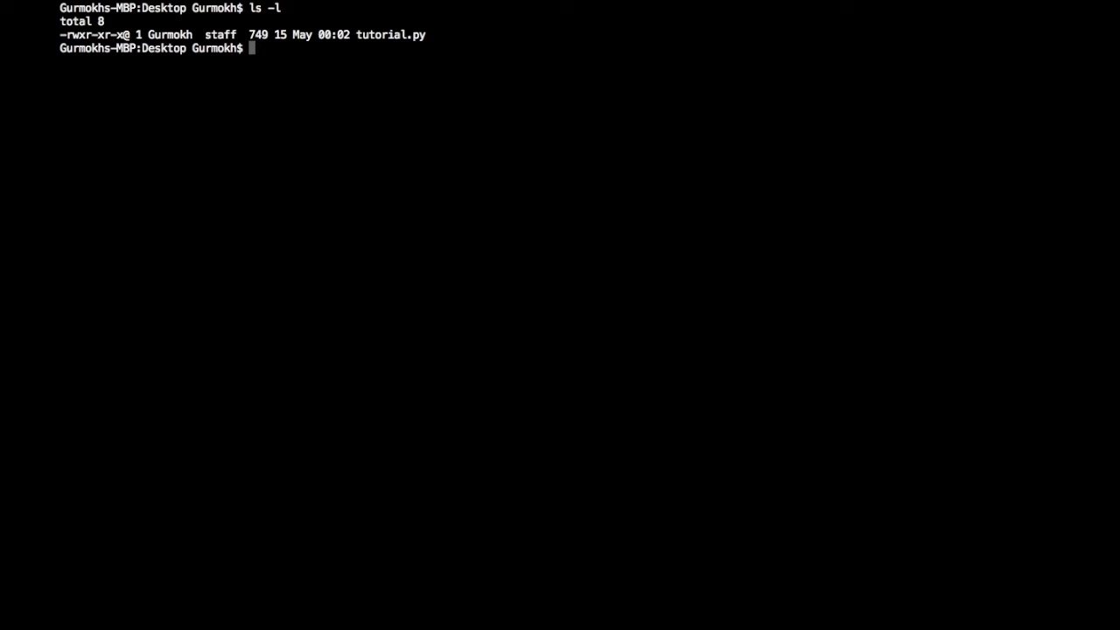
type("./tutorial.py")
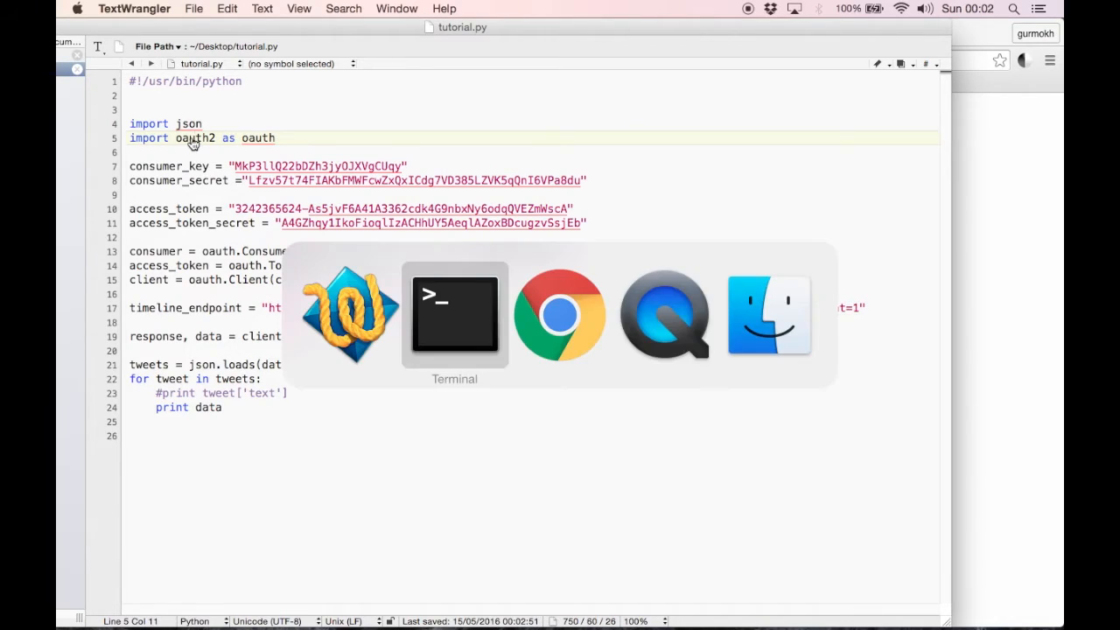
left_click(454, 315)
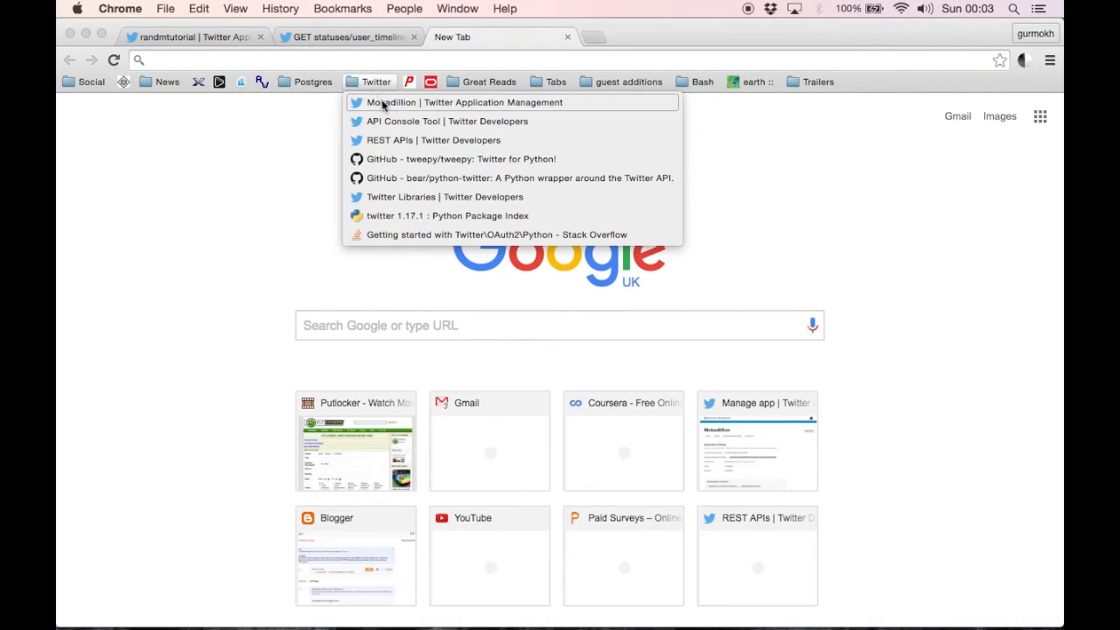
mouse_move(390, 121)
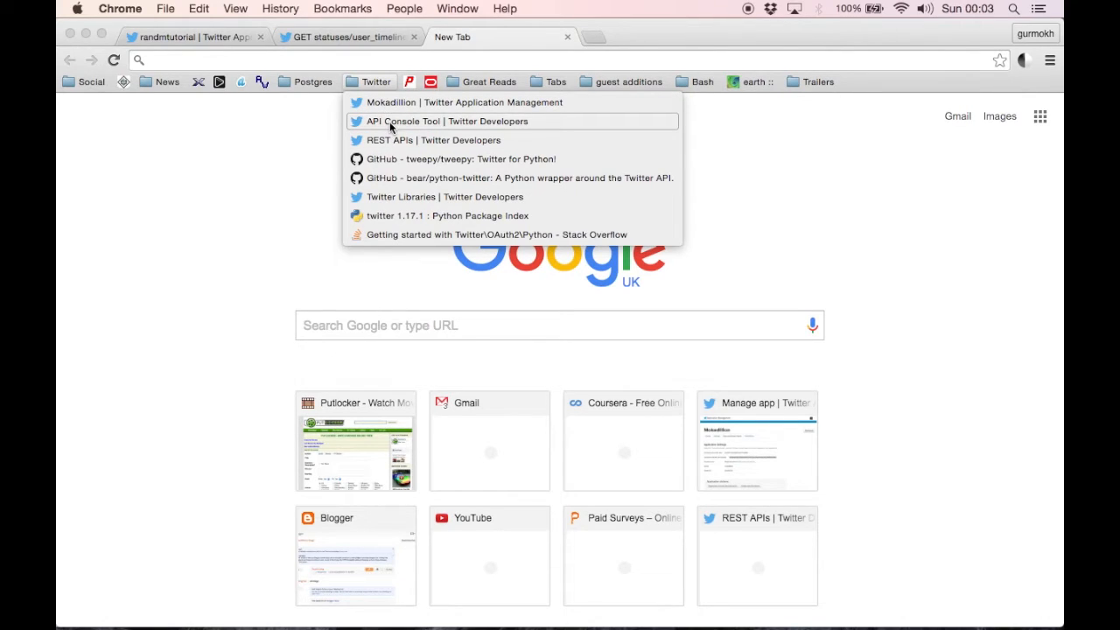
View the RandmTutorial Twitter profile from bookmarks, then return to the user_timeline docs tab
left_click(502, 60)
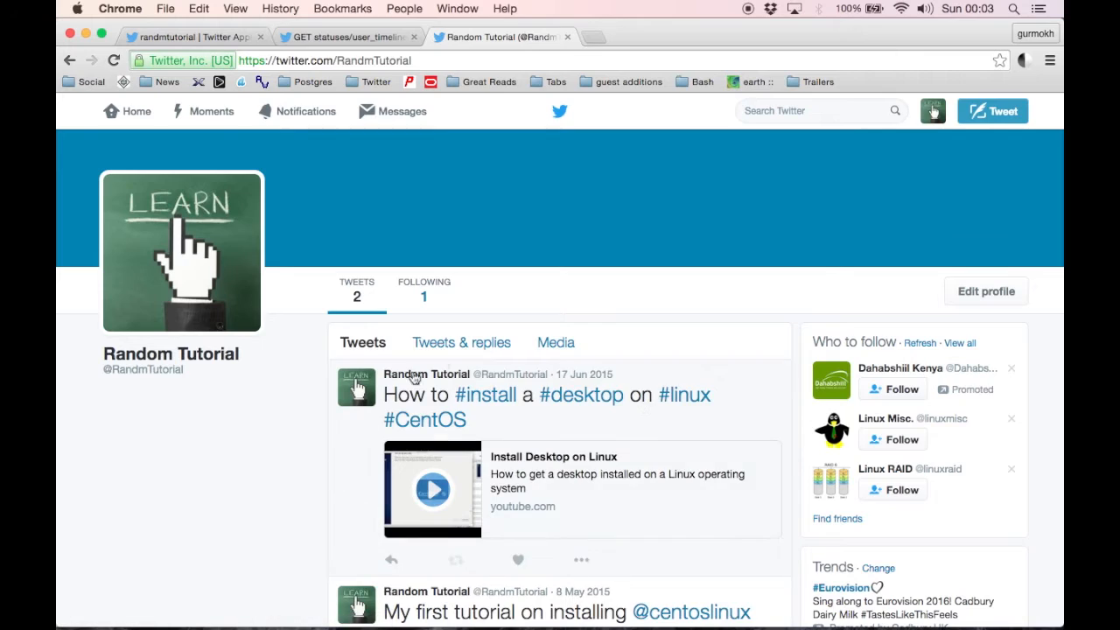
mouse_move(573, 458)
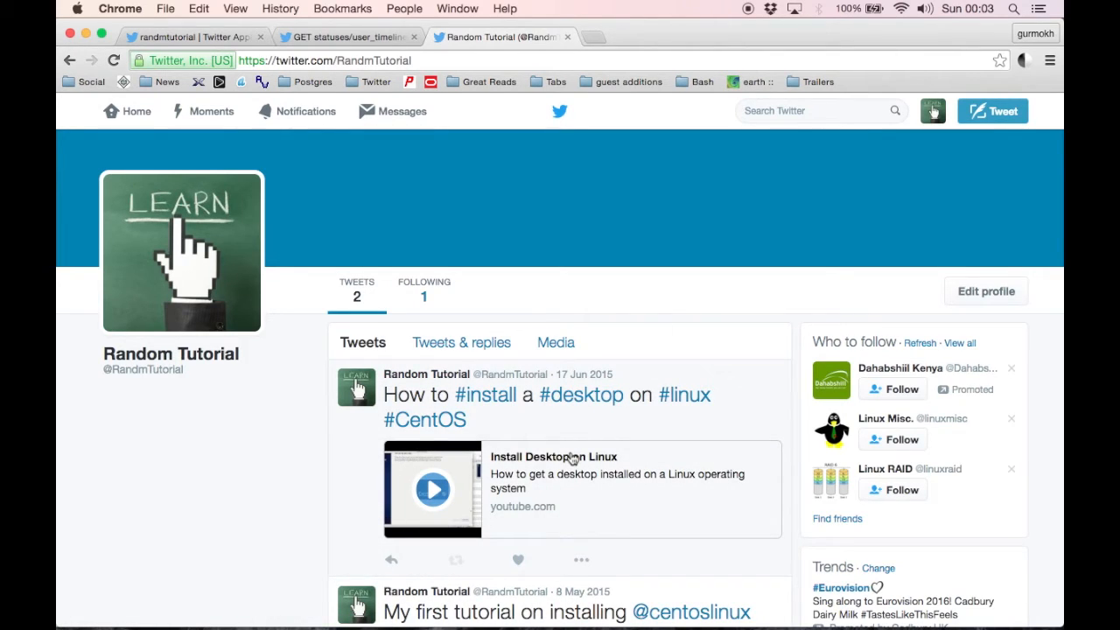
mouse_move(635, 376)
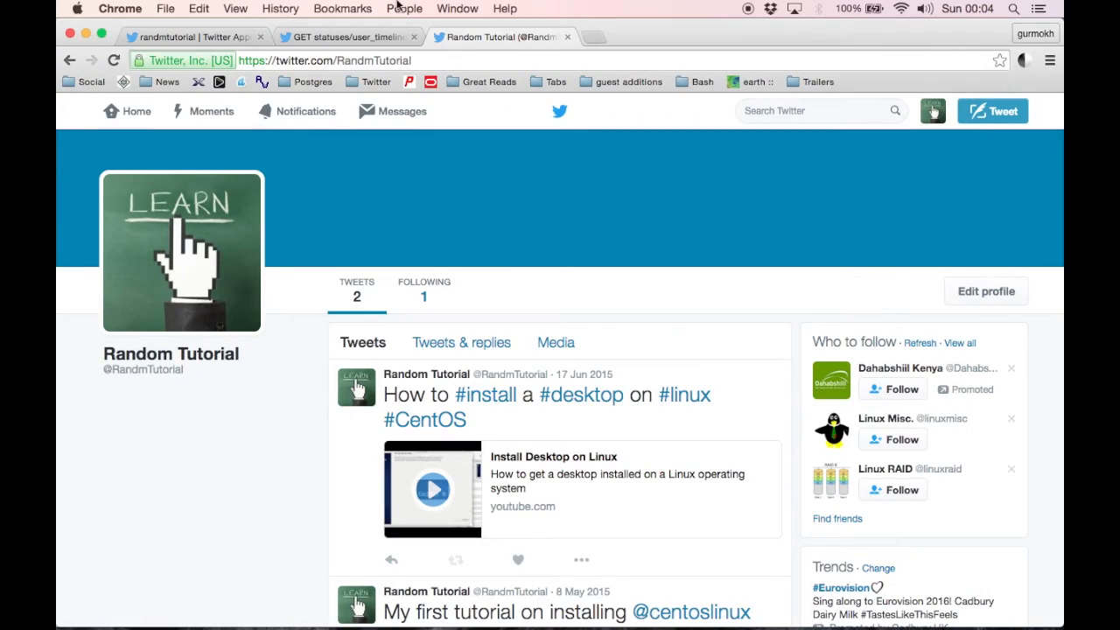
left_click(349, 37)
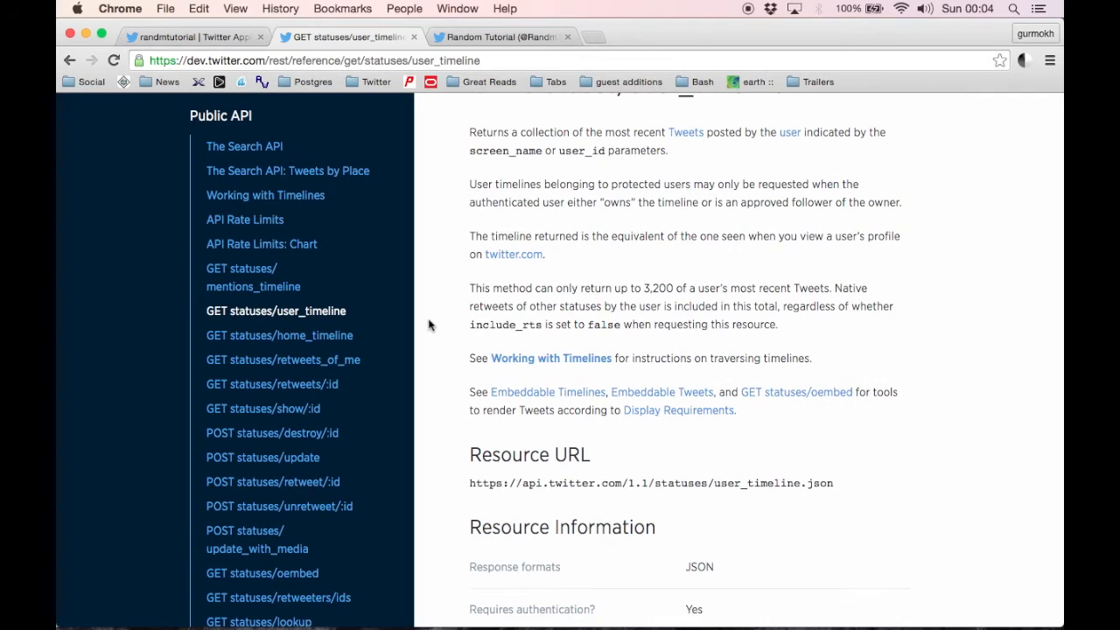
View the GET statuses/home_timeline Resource URL in the docs, then save tutorial.py
left_click(279, 335)
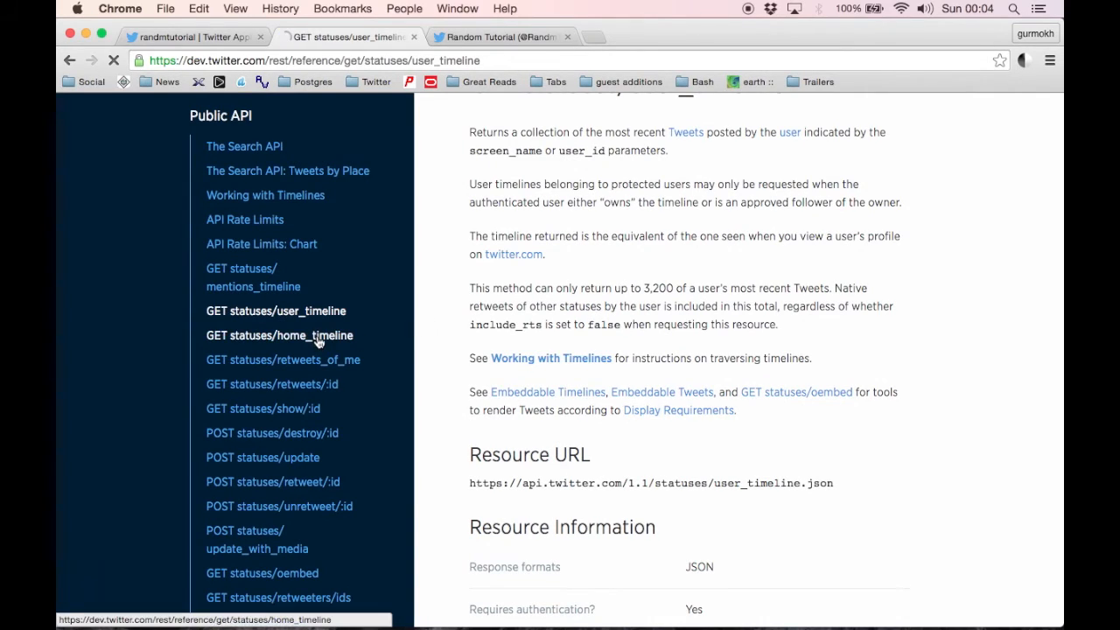
left_click(279, 336)
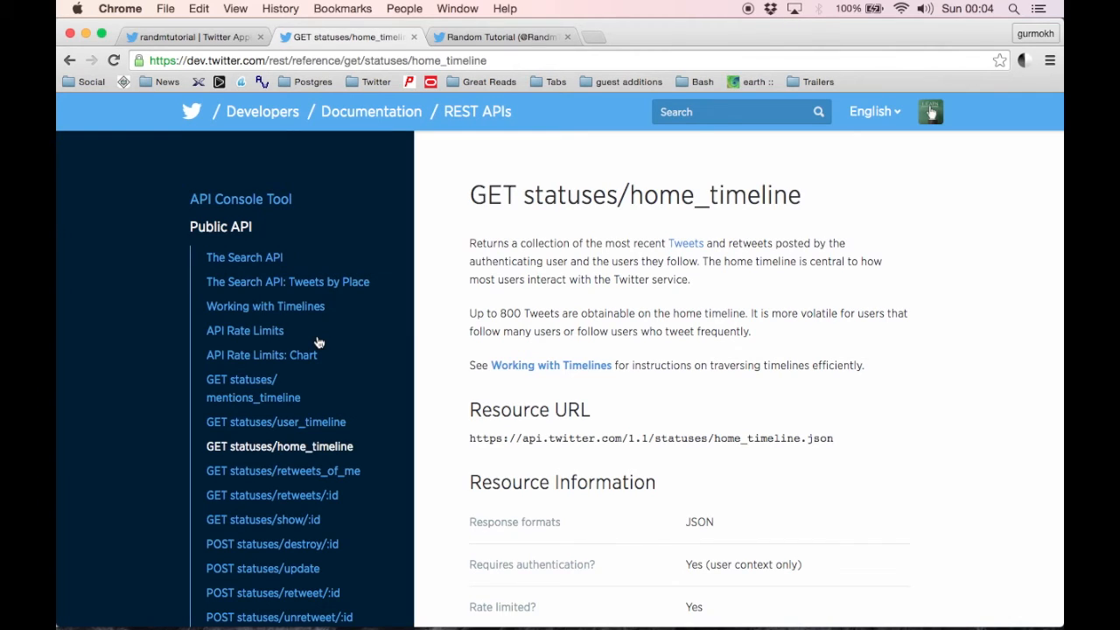
scroll("down", 3)
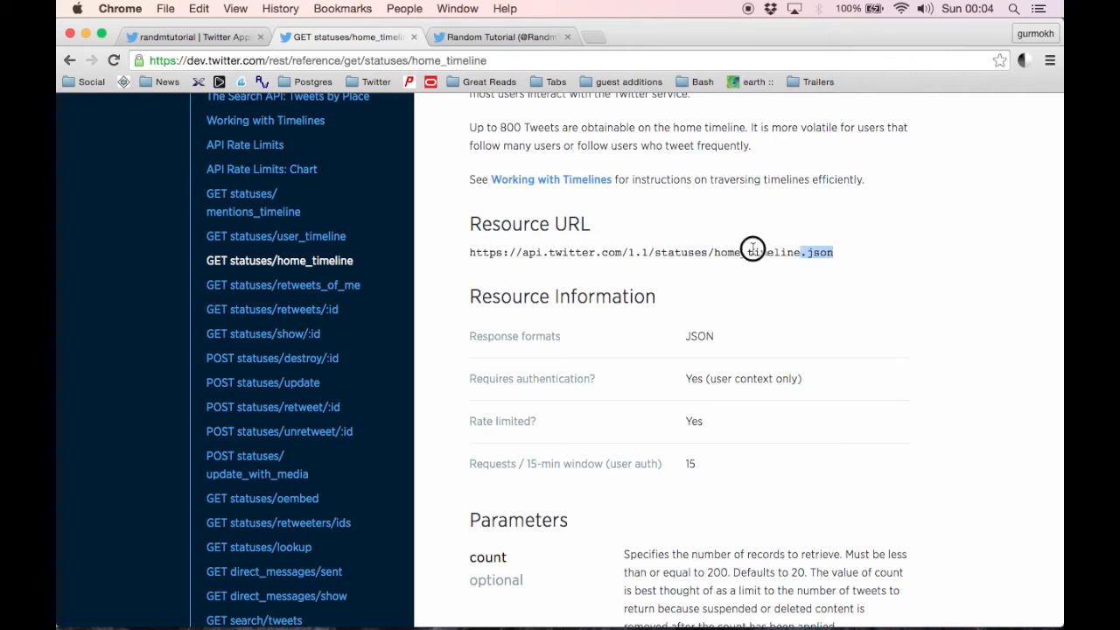
key("cmd+tab")
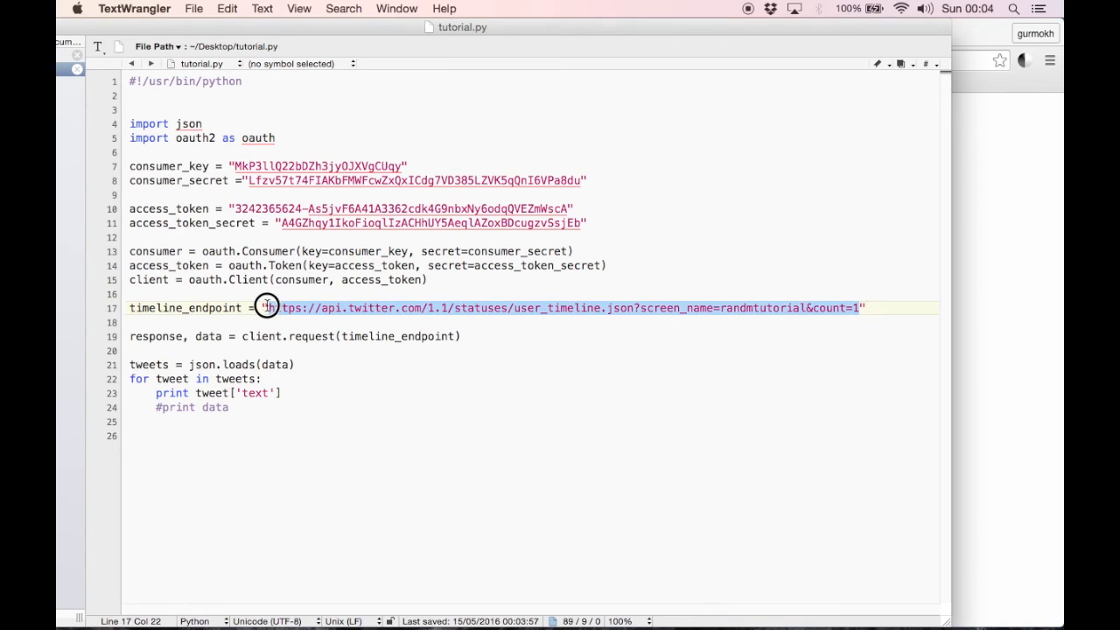
key("cmd+tab")
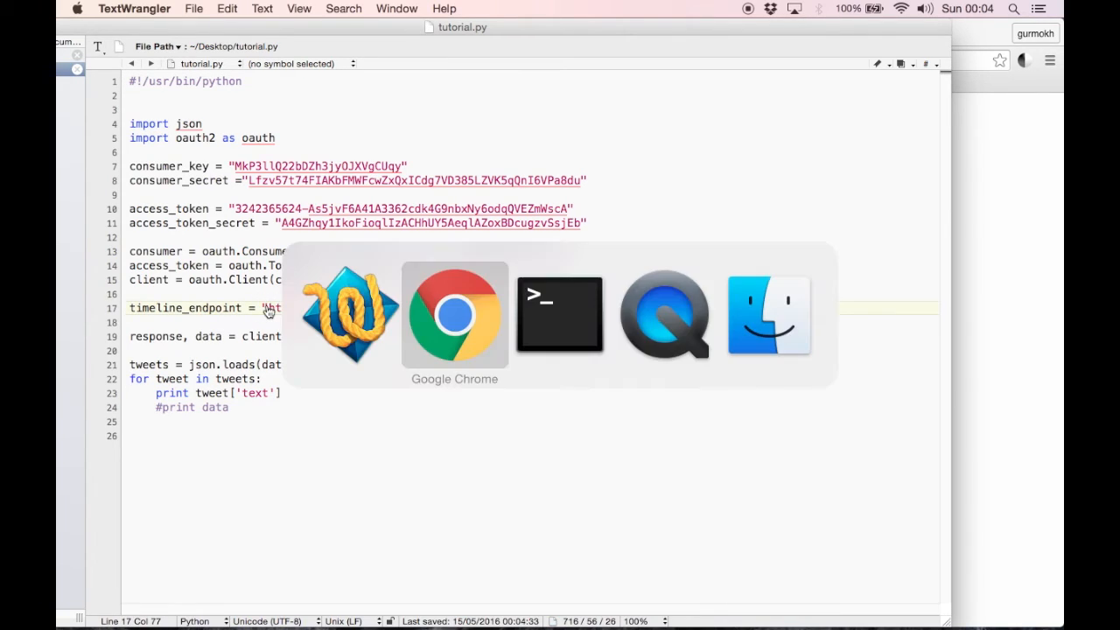